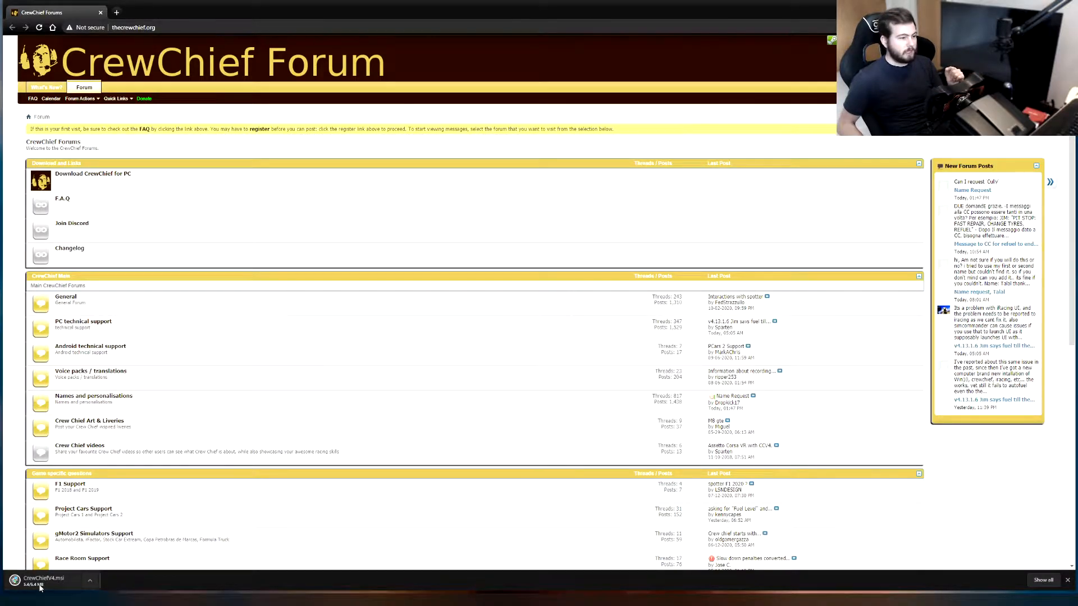
Launch the downloaded CrewChiefV4.msi and reveal 'More info' on the Windows SmartScreen warning
{"action": "left_click", "coordinate": [43, 581]}
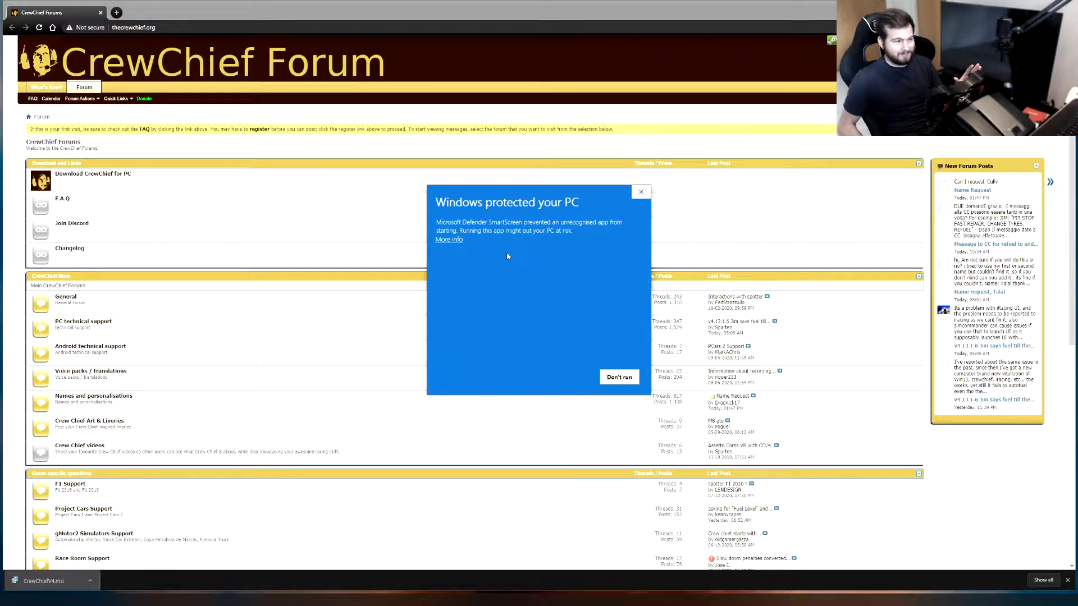
{"action": "left_click", "coordinate": [449, 240]}
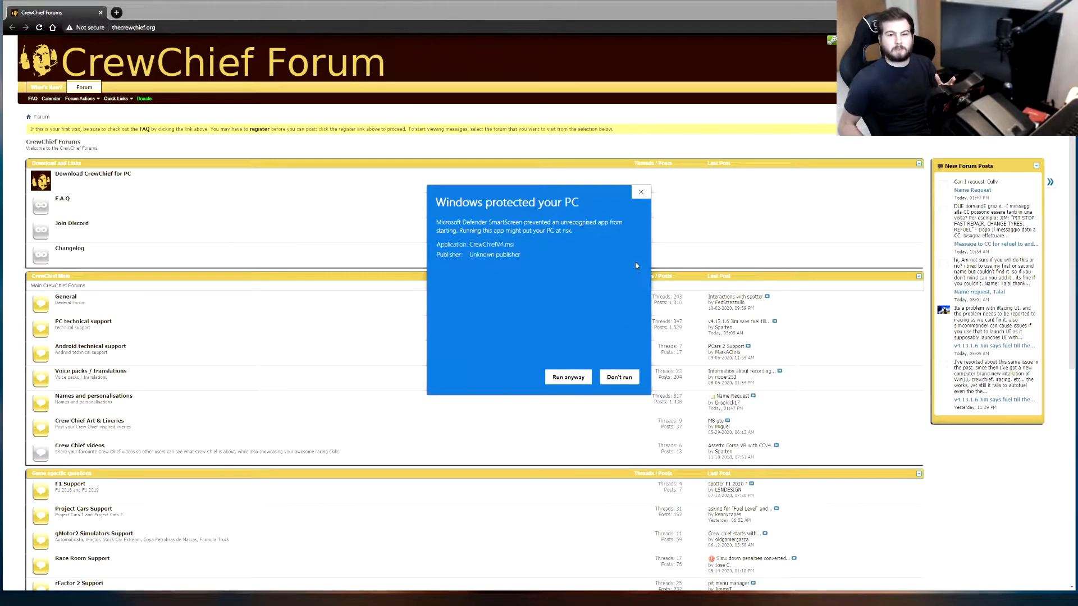
{"action": "mouse_move", "coordinate": [626, 246]}
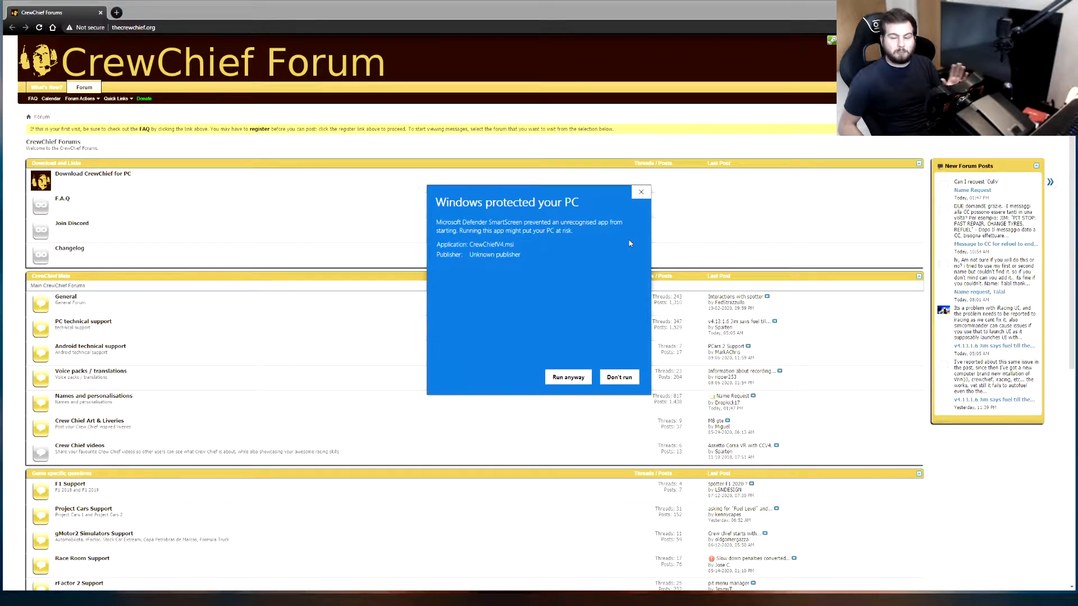
{"action": "mouse_move", "coordinate": [540, 382]}
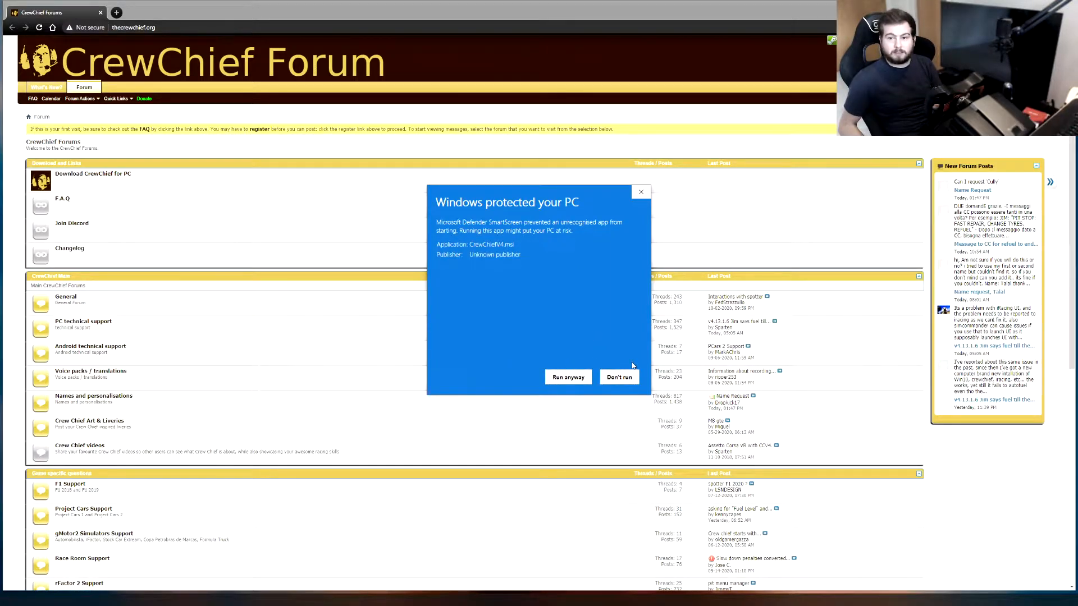
Run the installer anyway and finish setup with 'Launch CrewChiefV4' ticked
{"action": "left_click", "coordinate": [568, 377]}
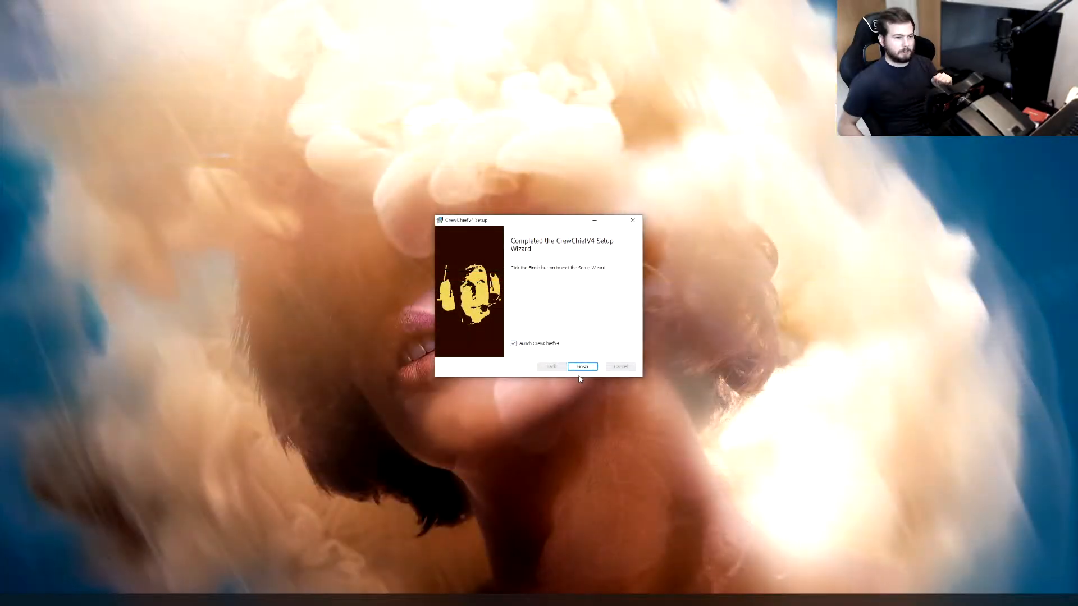
{"action": "left_click", "coordinate": [582, 366]}
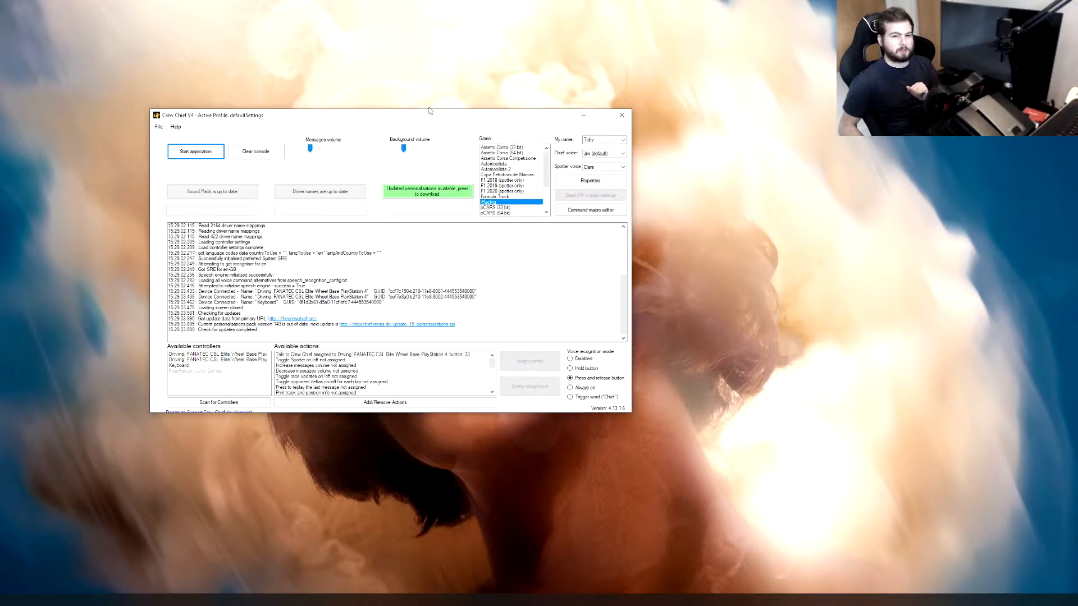
Centre the window, download the updated personalisations and restart the app to load them
{"action": "left_click_drag", "start_coordinate": [429, 114], "coordinate": [499, 121]}
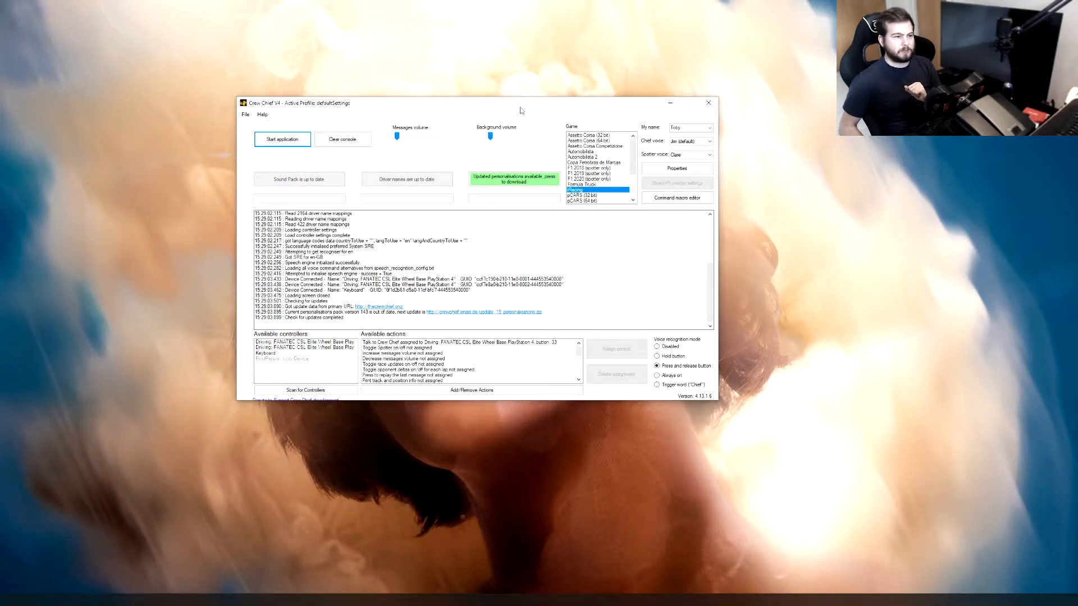
{"action": "mouse_move", "coordinate": [266, 177]}
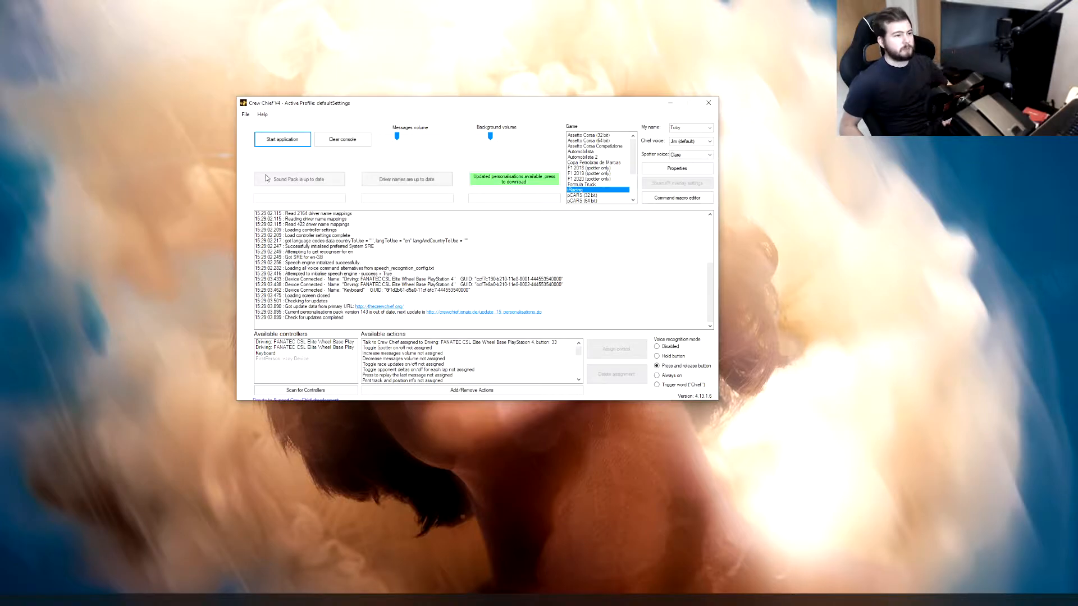
{"action": "mouse_move", "coordinate": [447, 180]}
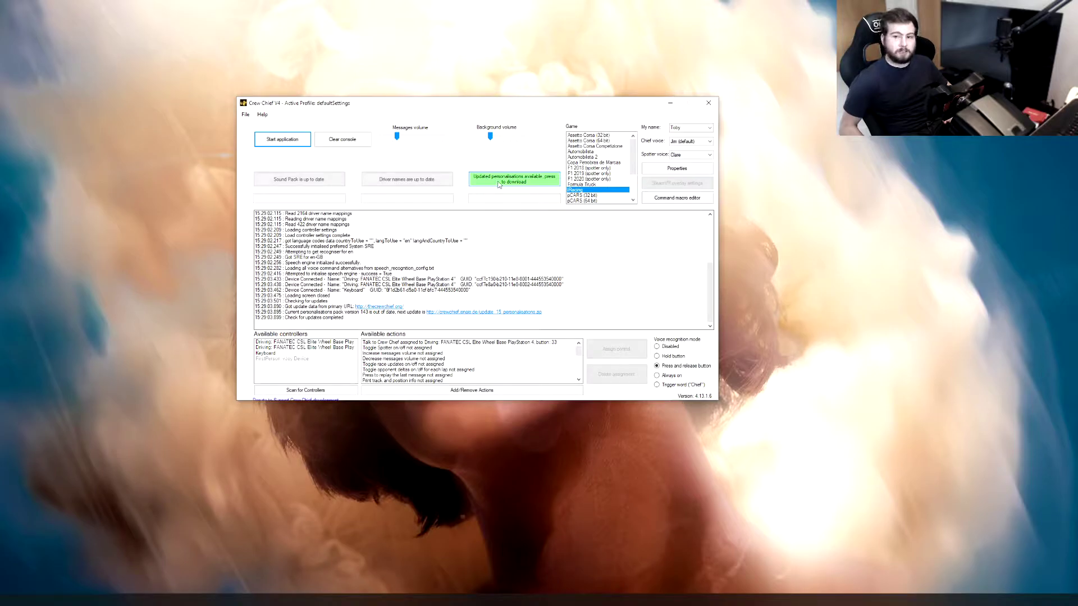
{"action": "left_click", "coordinate": [514, 178]}
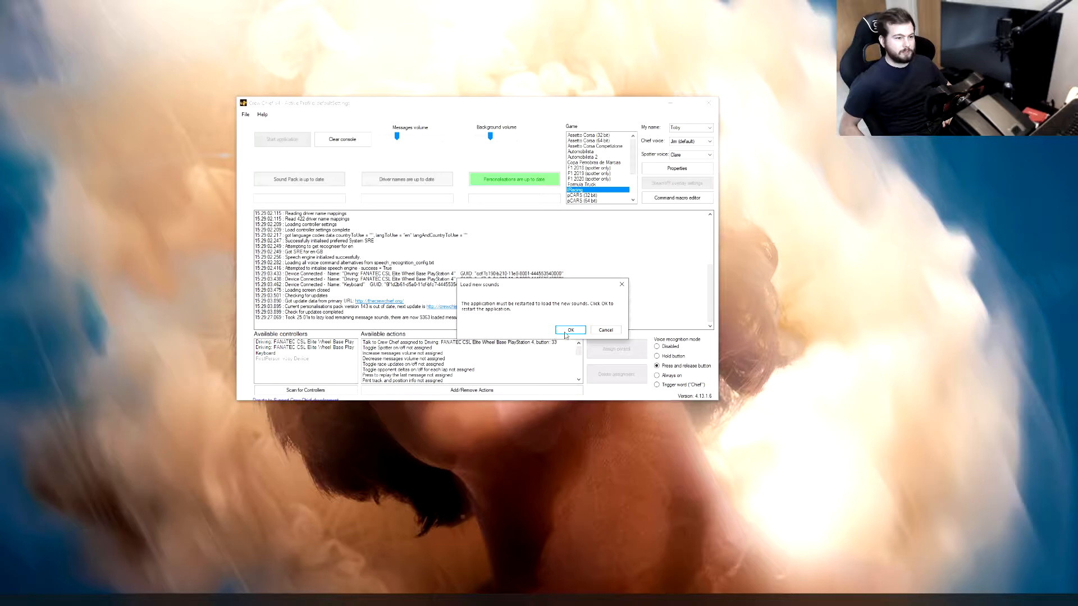
{"action": "left_click", "coordinate": [571, 330]}
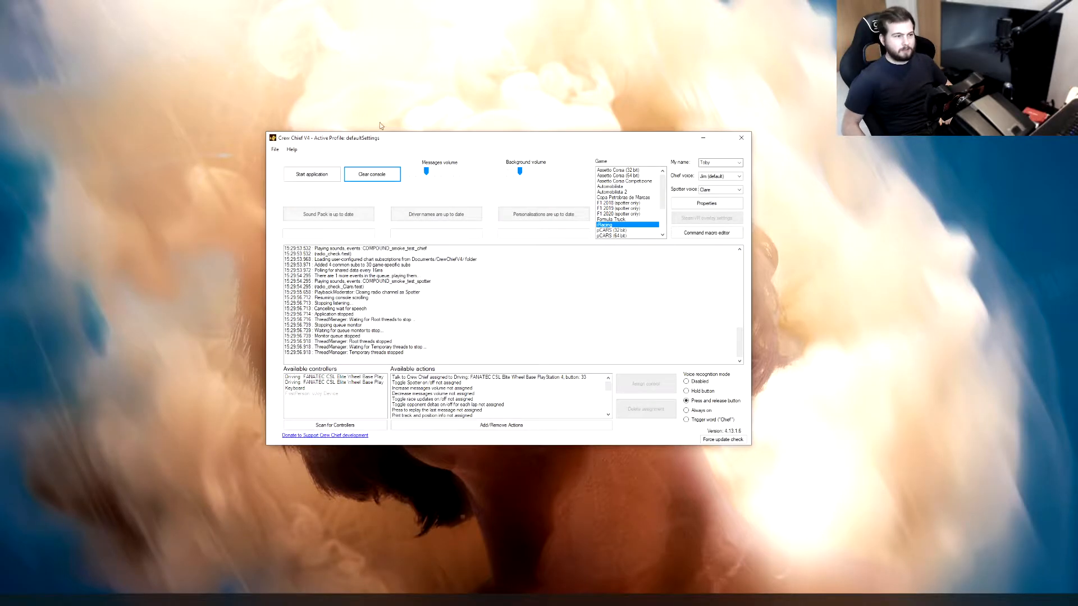
{"action": "left_click", "coordinate": [274, 149]}
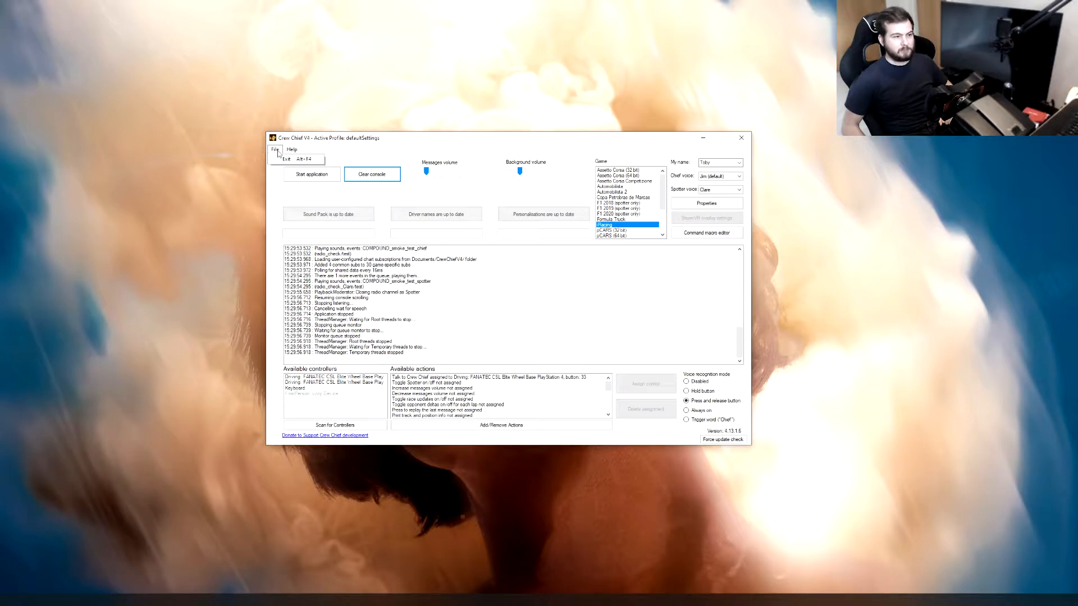
{"action": "left_click", "coordinate": [290, 149]}
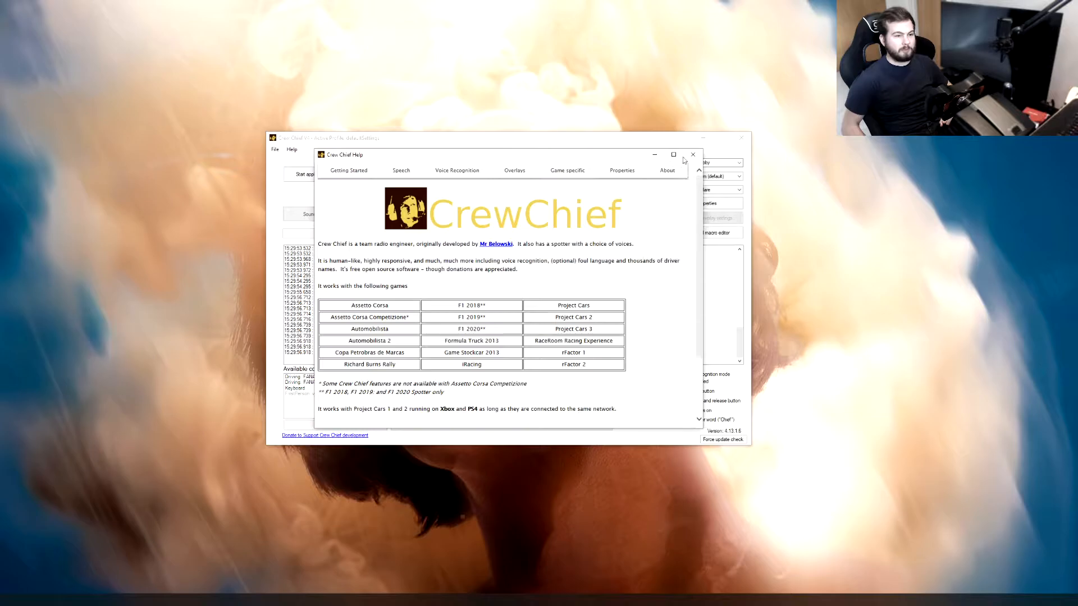
{"action": "left_click", "coordinate": [692, 154]}
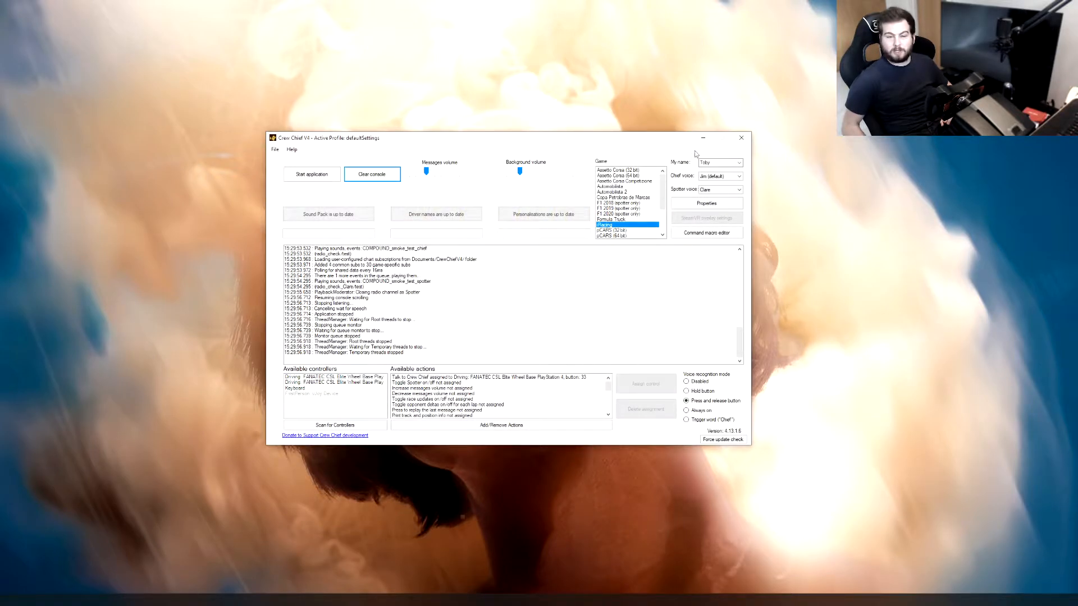
{"action": "mouse_move", "coordinate": [629, 150]}
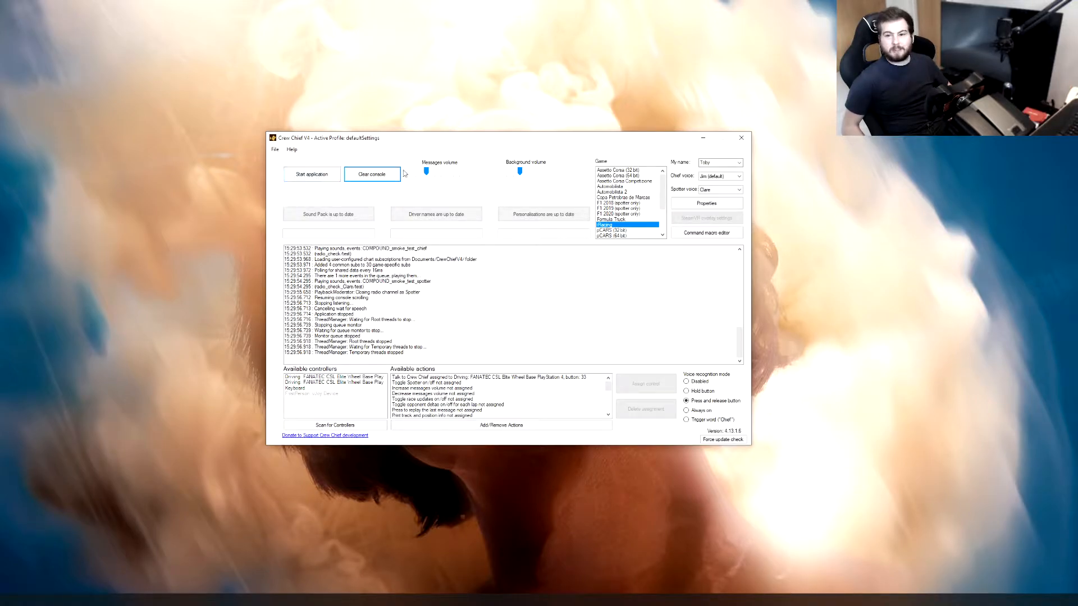
Clear the console log and choose the driver name from the 'My name' list
{"action": "left_click", "coordinate": [371, 174]}
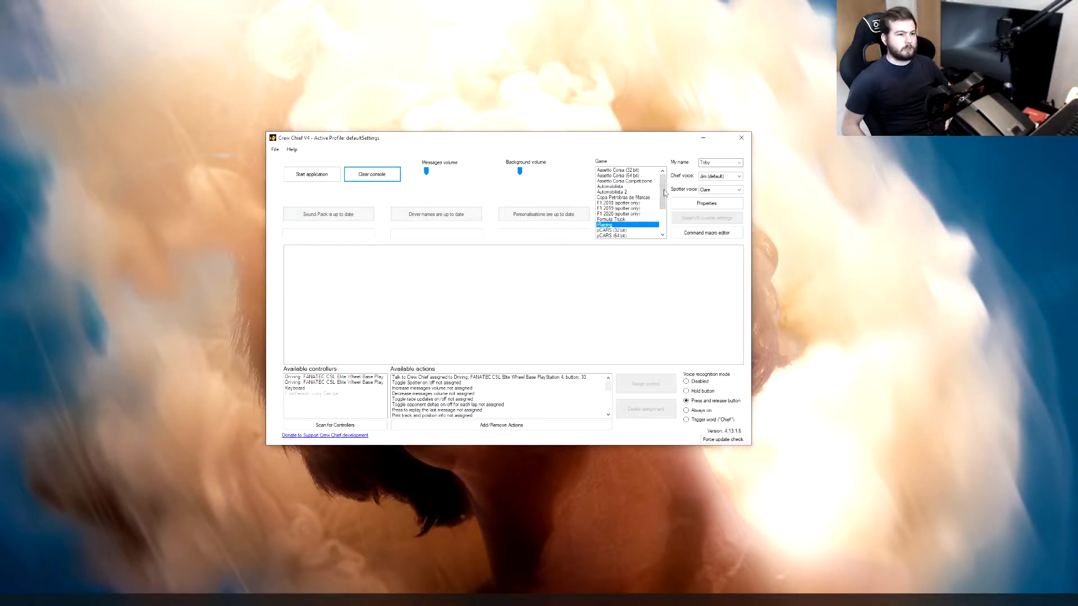
{"action": "left_click", "coordinate": [716, 163]}
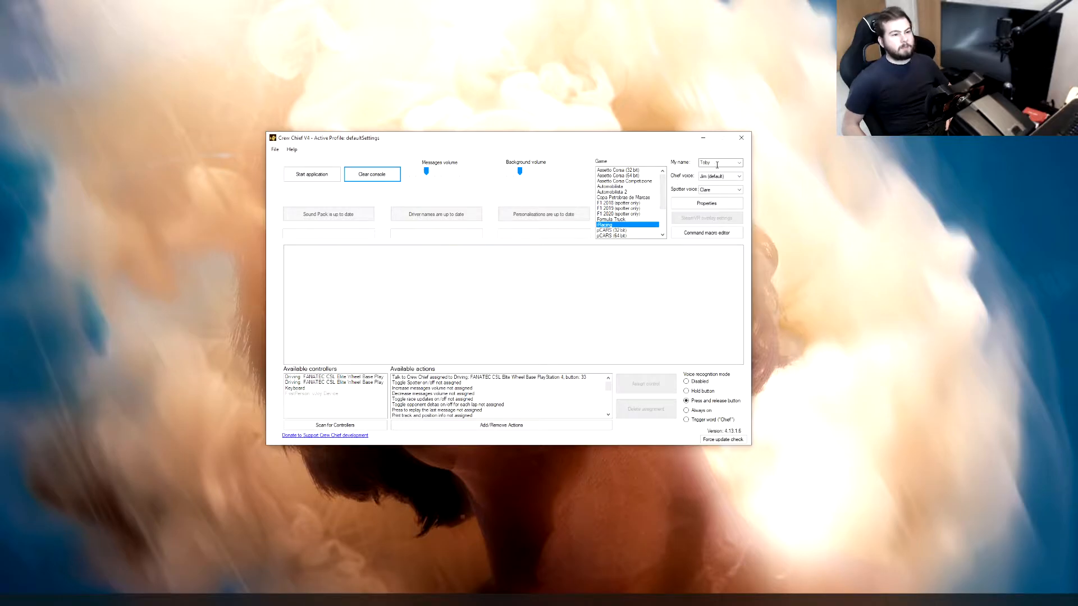
{"action": "left_click", "coordinate": [738, 163]}
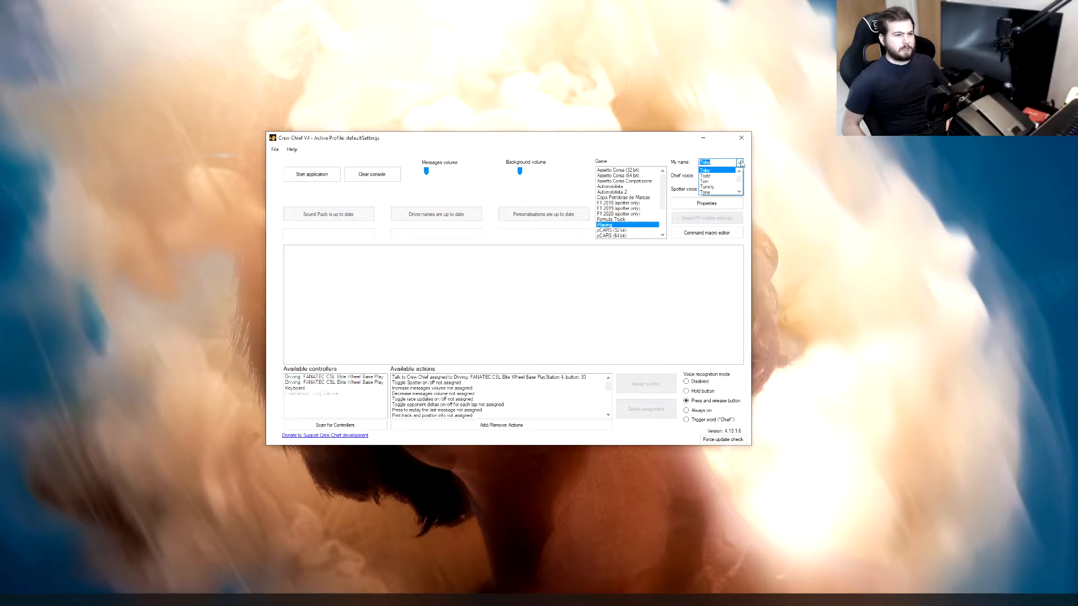
{"action": "left_click", "coordinate": [705, 169]}
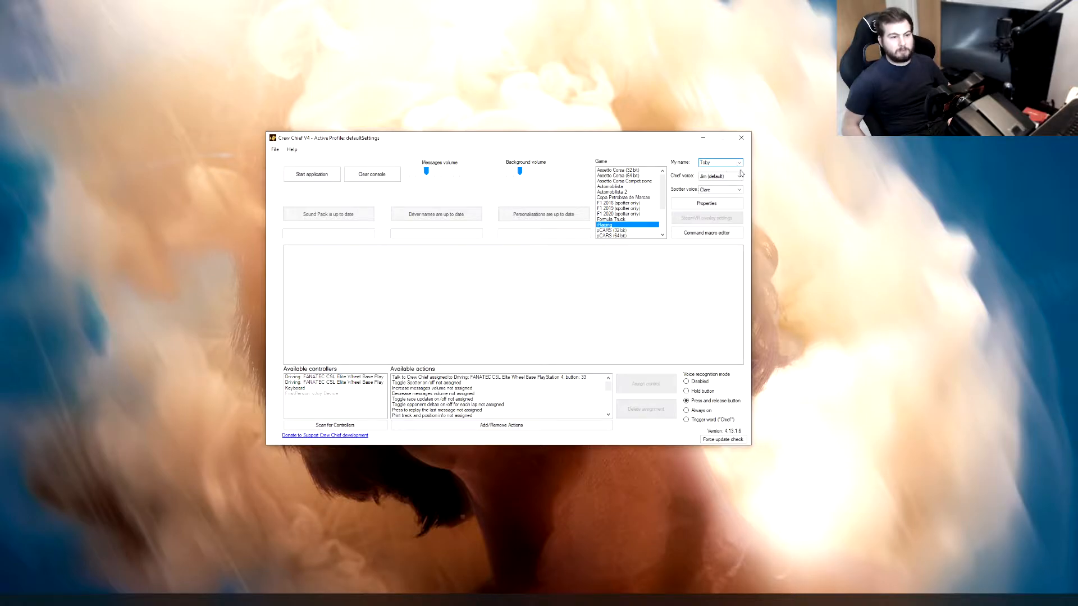
Reopen the driver name list and pick the name again
{"action": "left_click", "coordinate": [737, 162]}
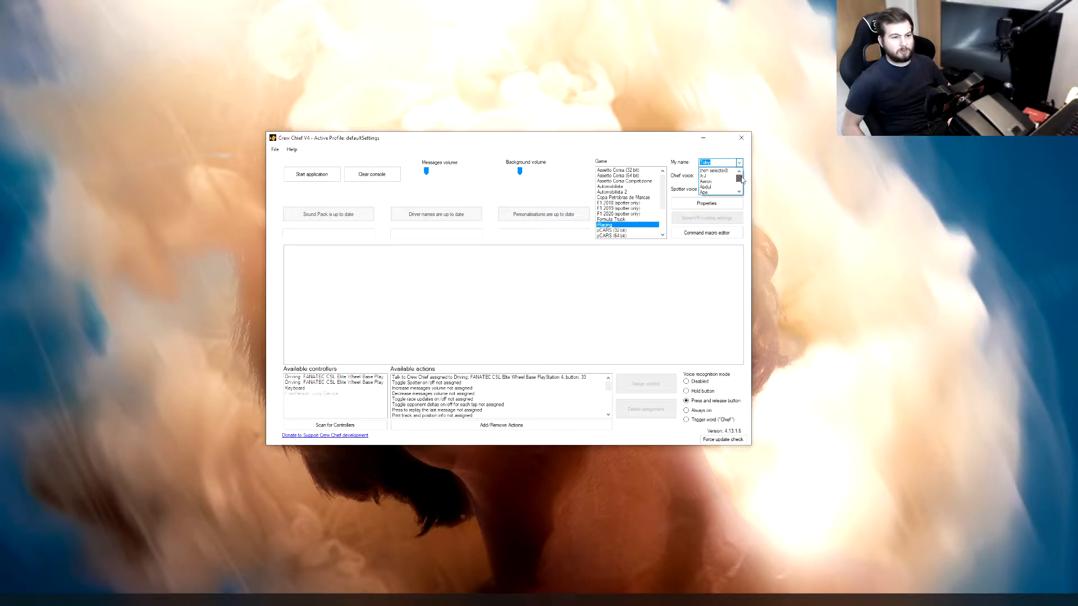
{"action": "left_click", "coordinate": [720, 162]}
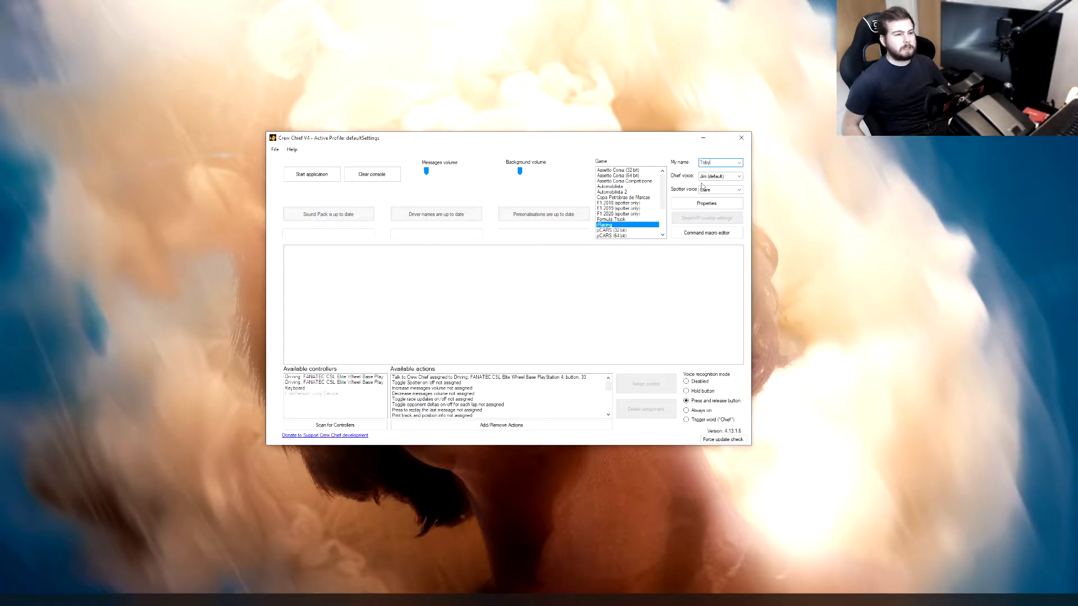
{"action": "left_click", "coordinate": [735, 175]}
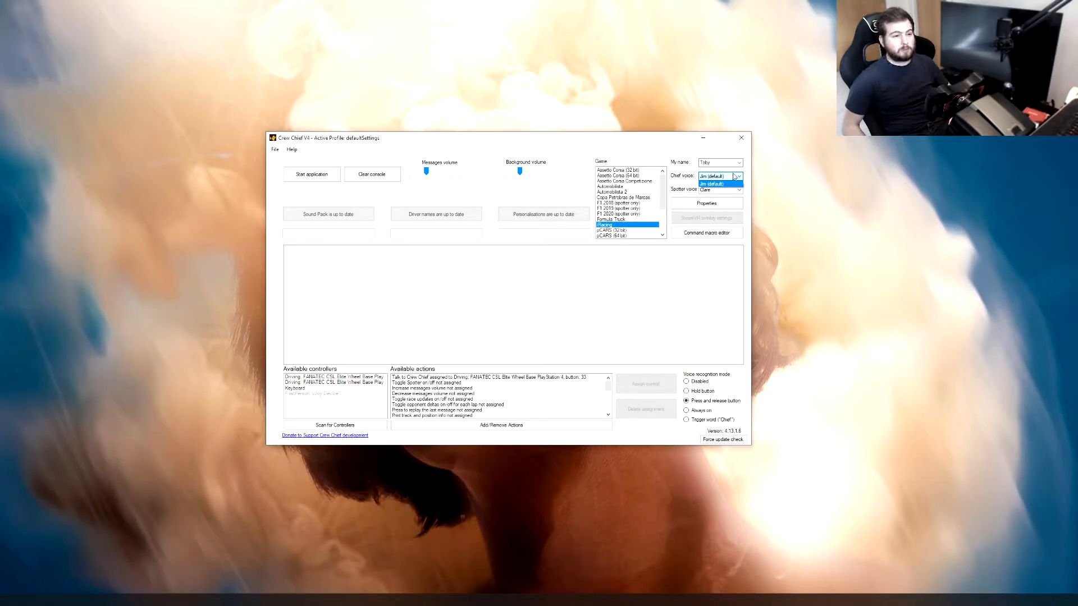
Keep Jim (default) as chief voice and choose Clare as spotter voice
{"action": "left_click", "coordinate": [716, 183]}
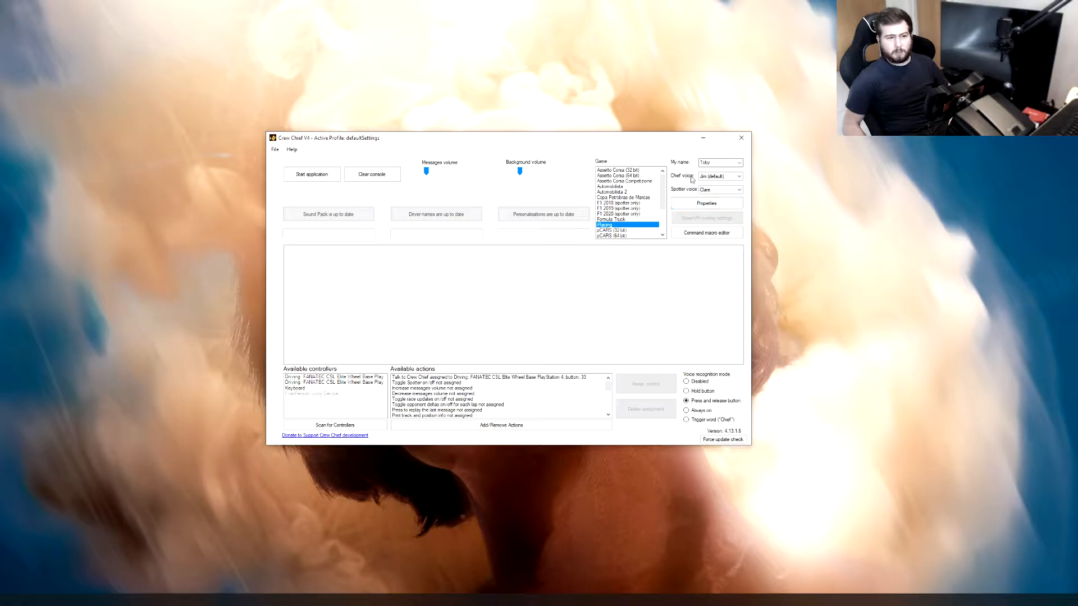
{"action": "mouse_move", "coordinate": [719, 189]}
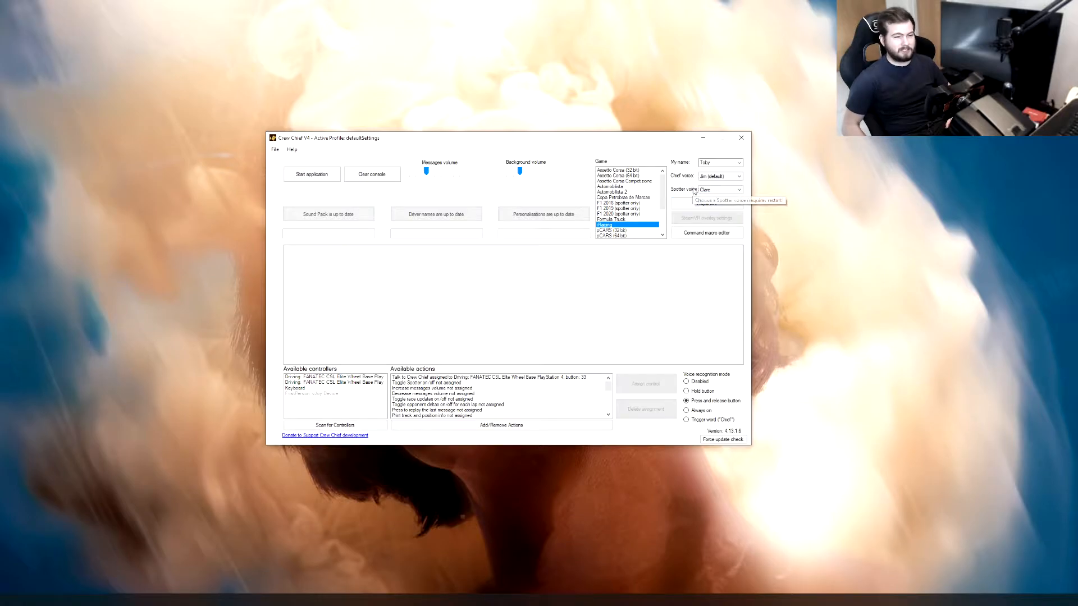
{"action": "left_click", "coordinate": [735, 189]}
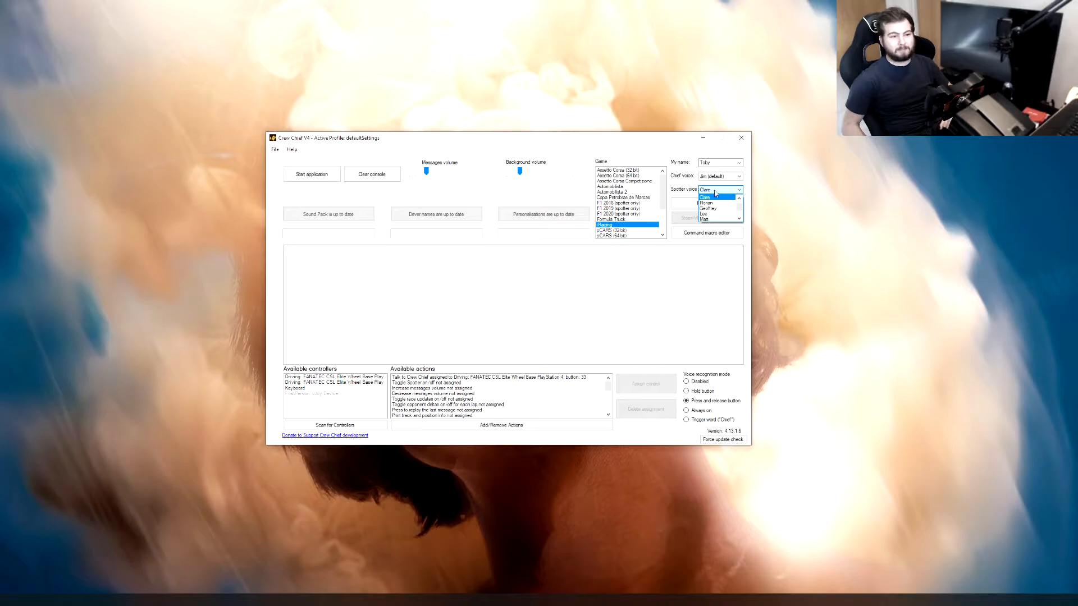
{"action": "left_click", "coordinate": [713, 190]}
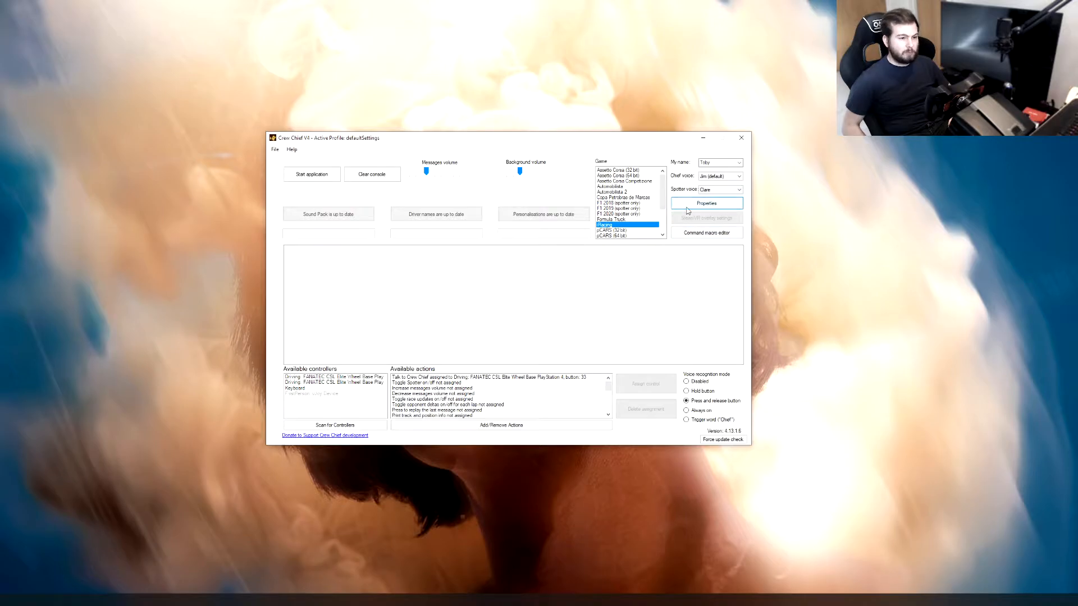
Filter the Properties window to show only iRacing properties and scroll through them
{"action": "left_click", "coordinate": [706, 203]}
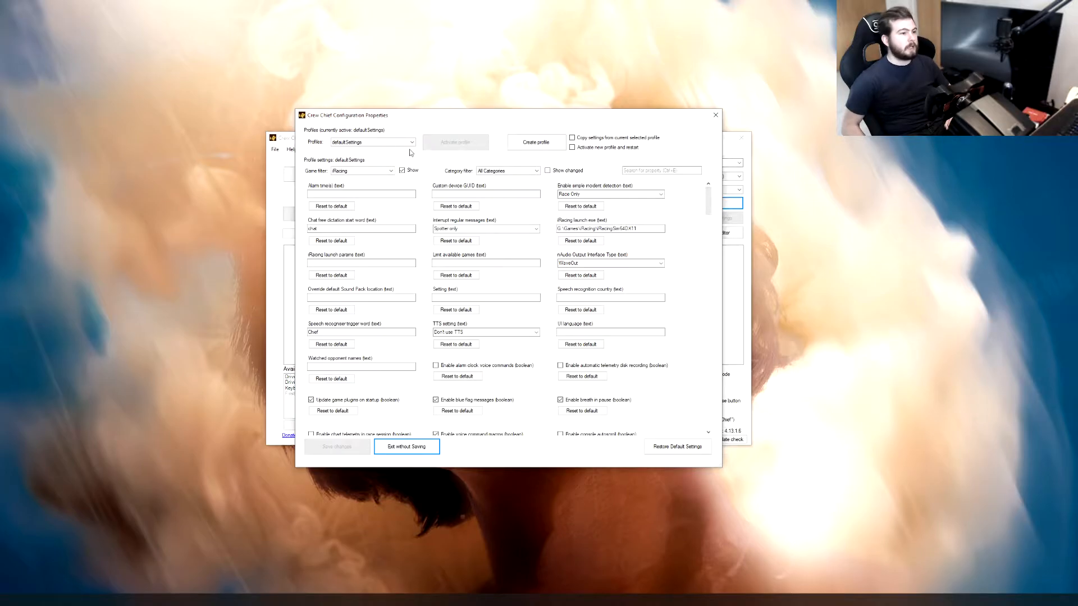
{"action": "left_click", "coordinate": [390, 171]}
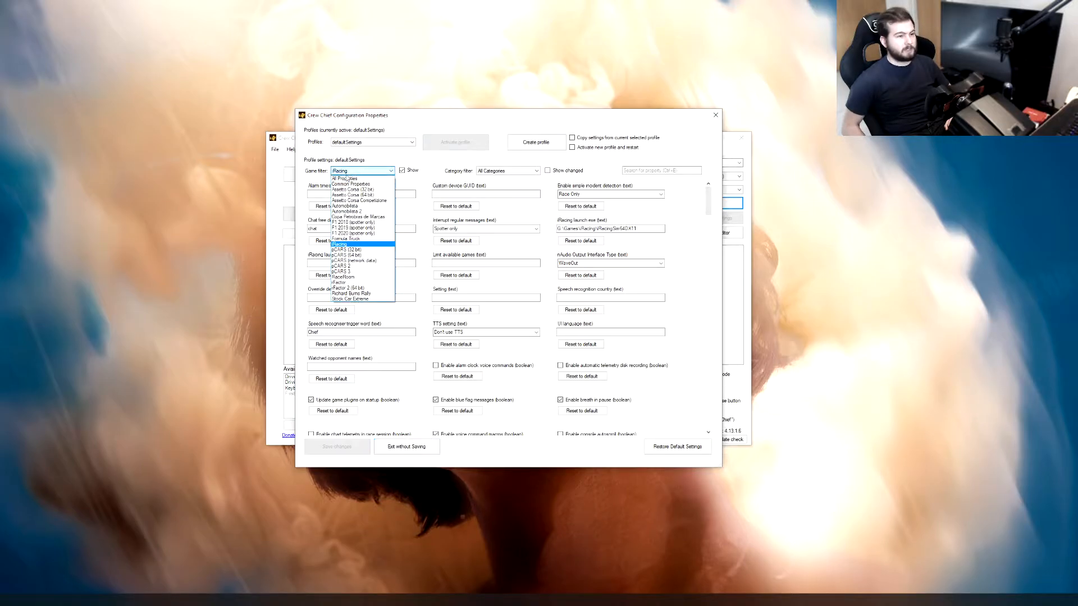
{"action": "left_click", "coordinate": [339, 243]}
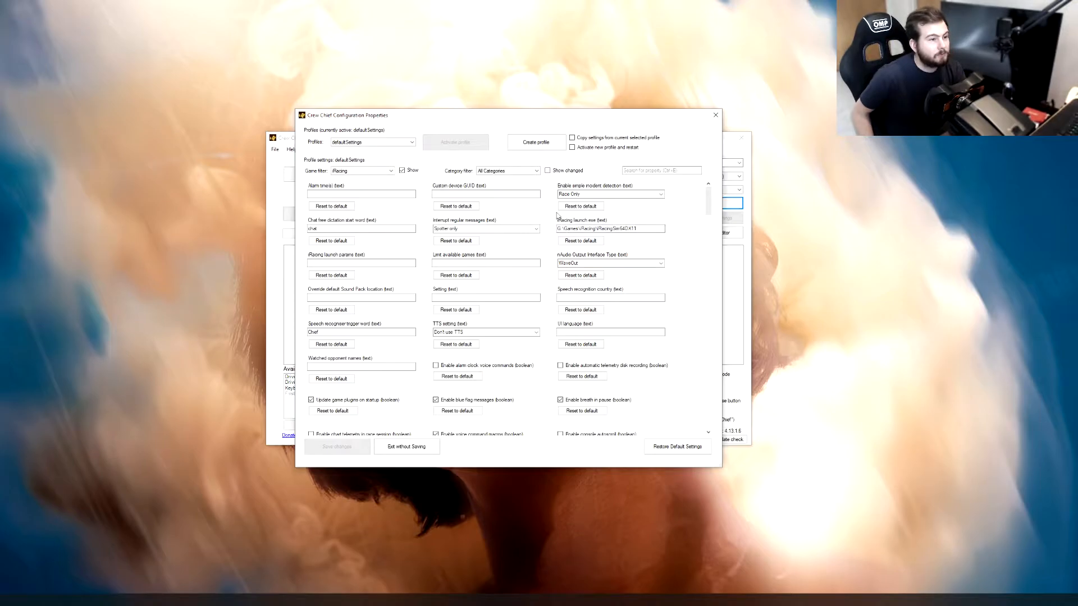
{"action": "scroll", "scroll_direction": "down", "scroll_amount": 3}
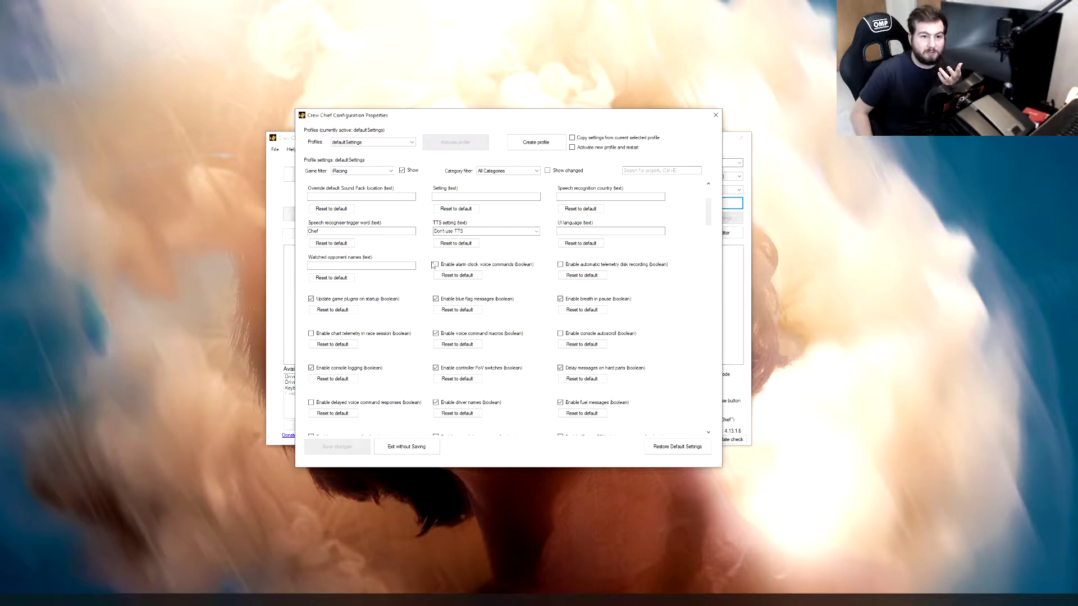
{"action": "mouse_move", "coordinate": [425, 264]}
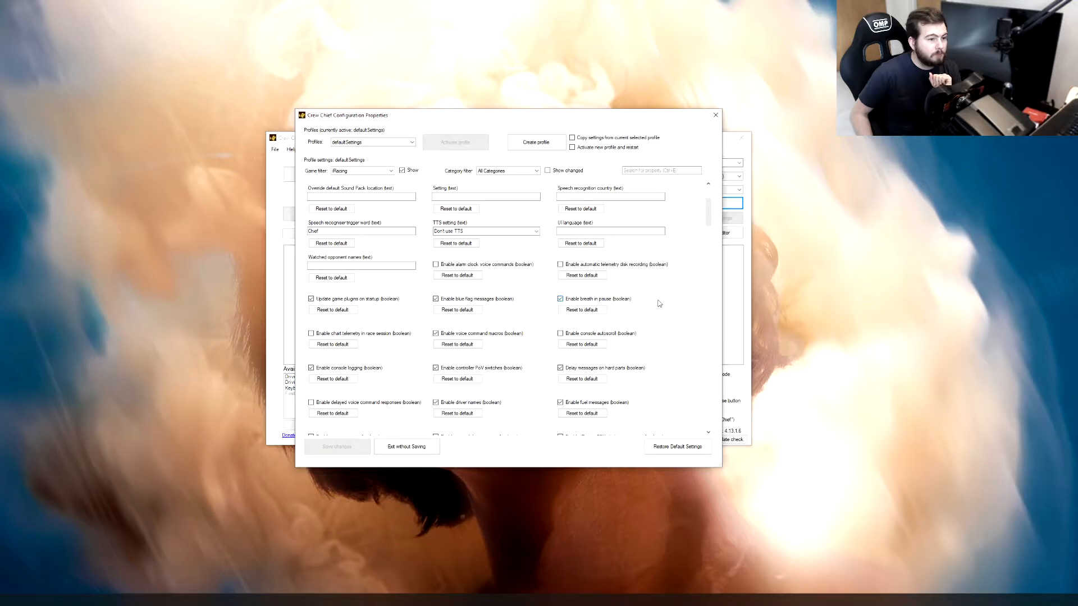
{"action": "scroll", "scroll_direction": "down", "scroll_amount": 3}
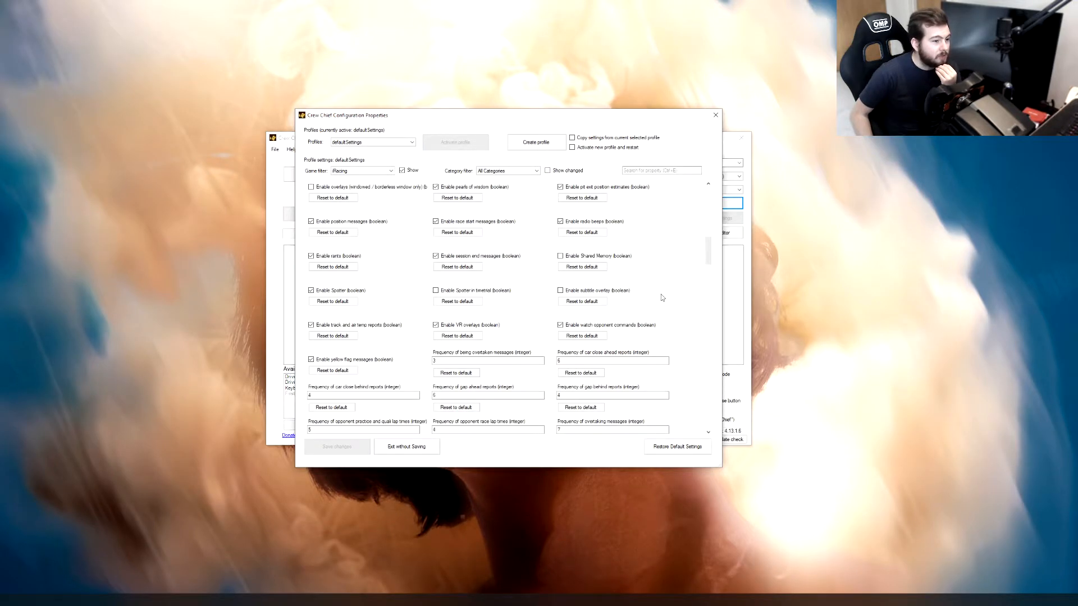
{"action": "scroll", "scroll_direction": "down", "scroll_amount": 3}
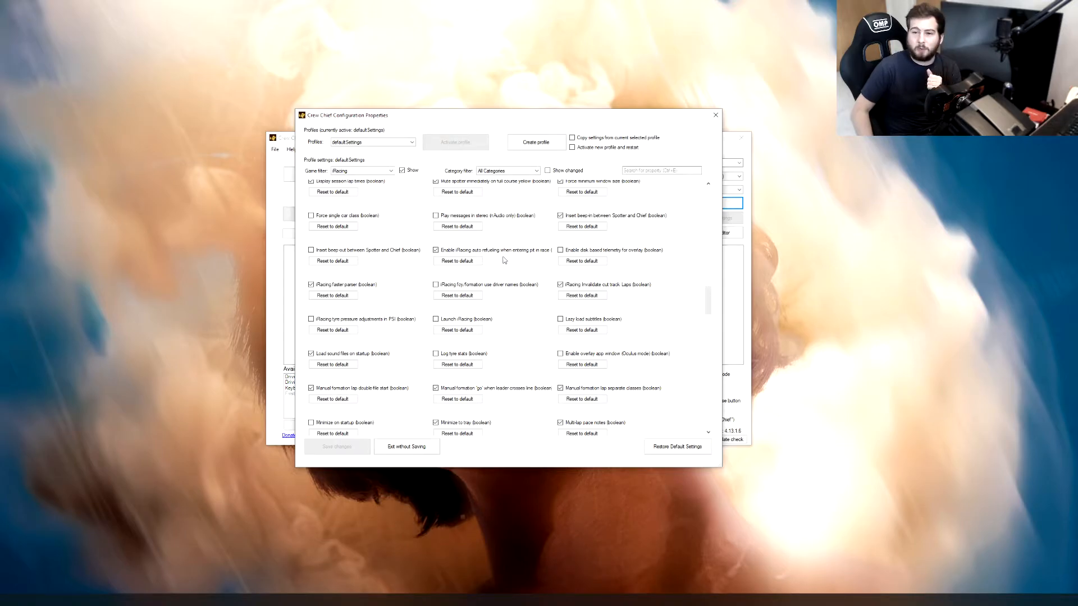
{"action": "mouse_move", "coordinate": [510, 252]}
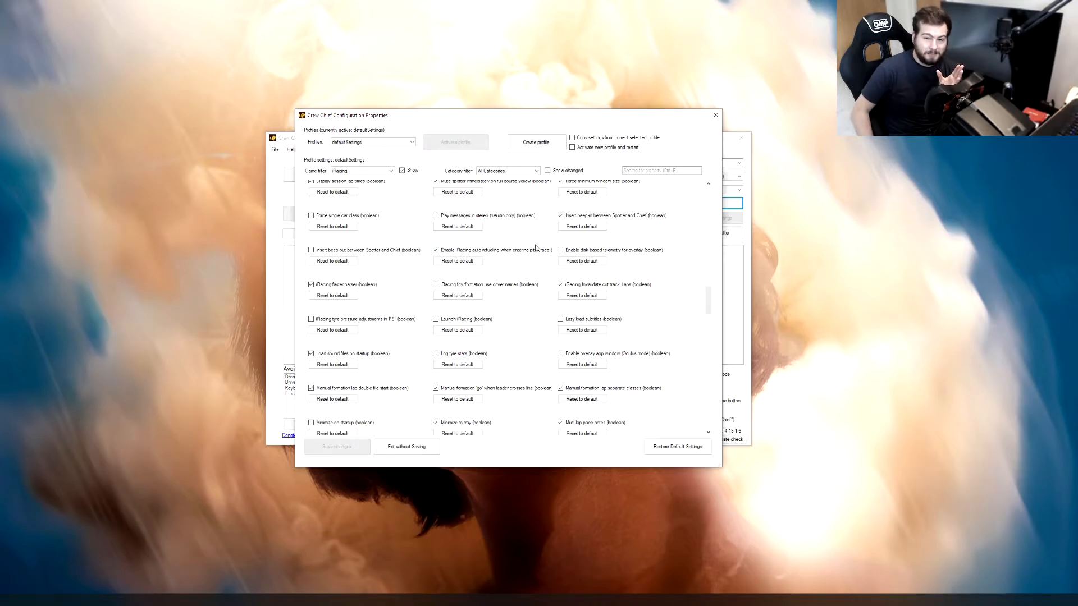
{"action": "mouse_move", "coordinate": [527, 252]}
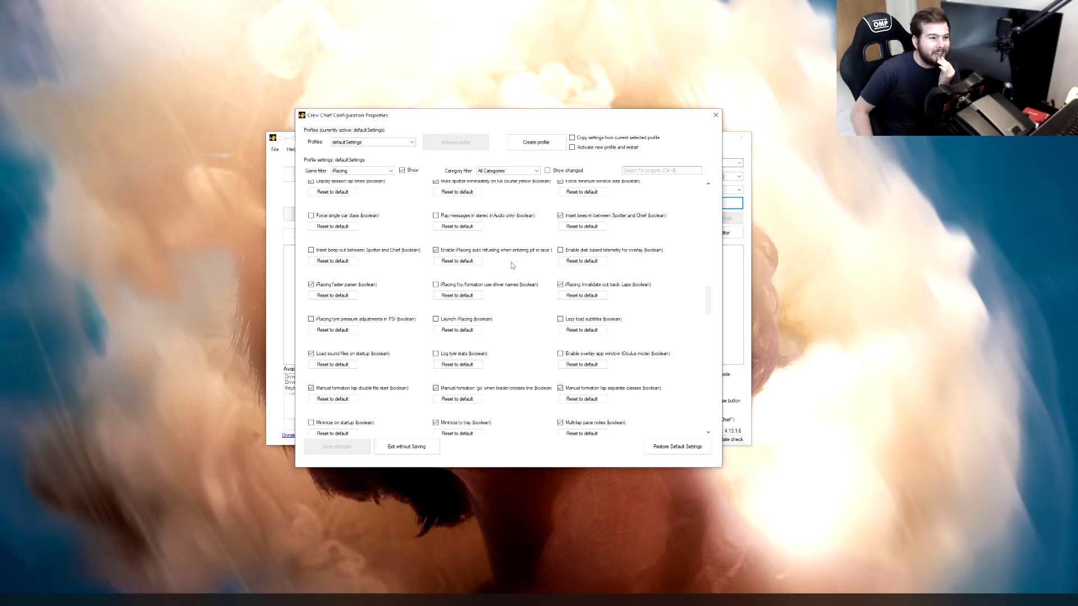
{"action": "mouse_move", "coordinate": [521, 256]}
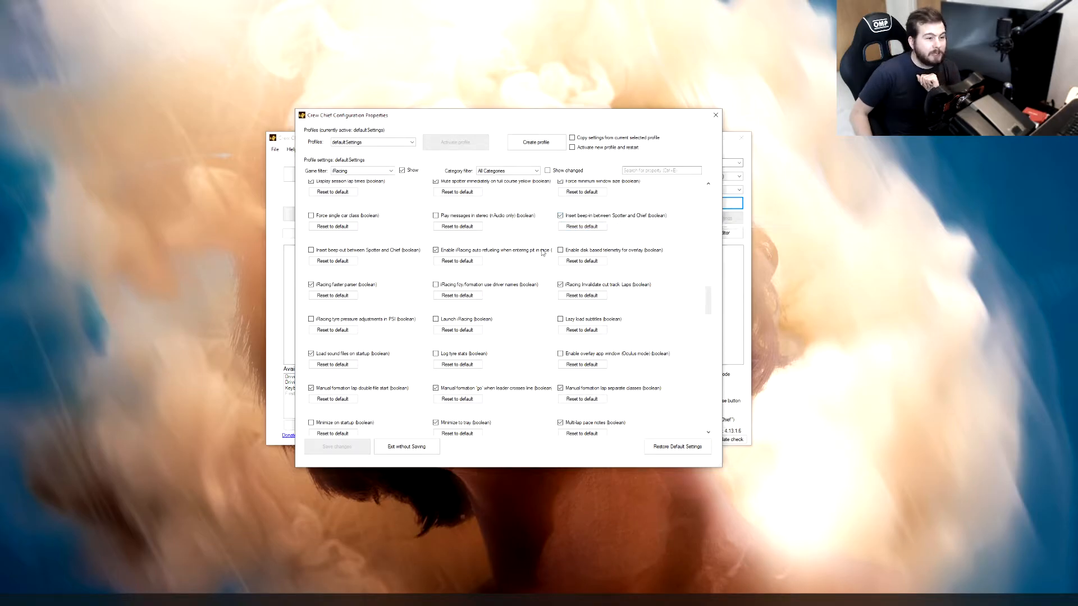
{"action": "mouse_move", "coordinate": [515, 261]}
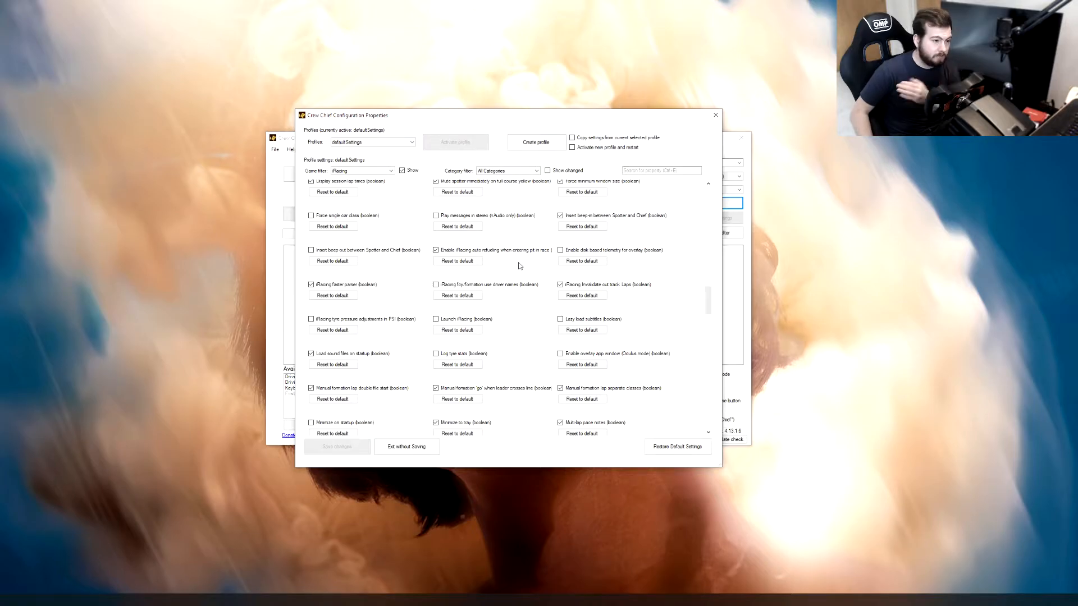
{"action": "mouse_move", "coordinate": [521, 260]}
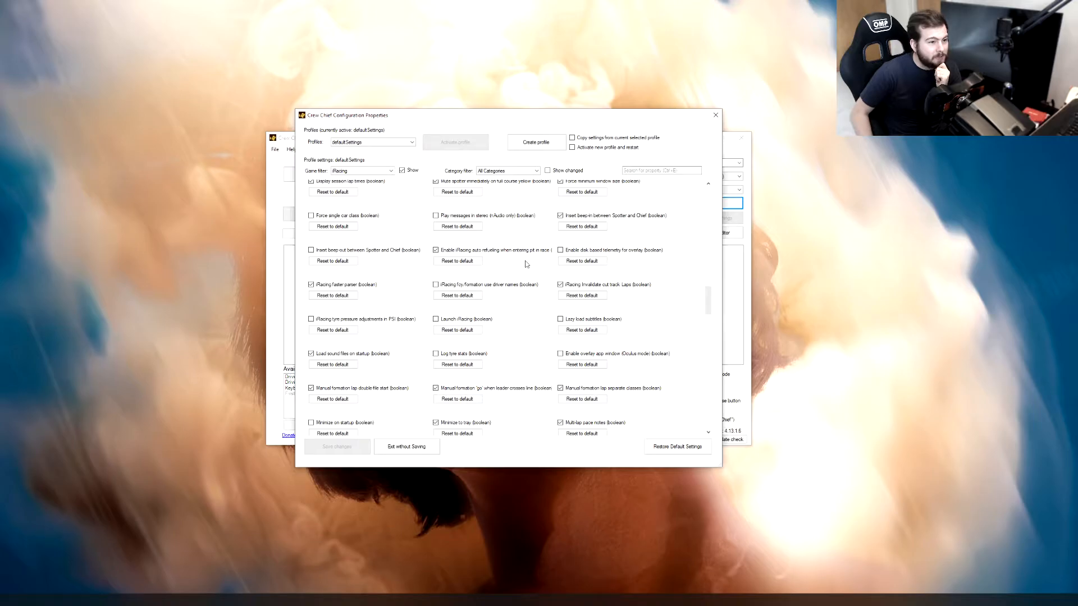
{"action": "scroll", "scroll_direction": "down", "scroll_amount": 3}
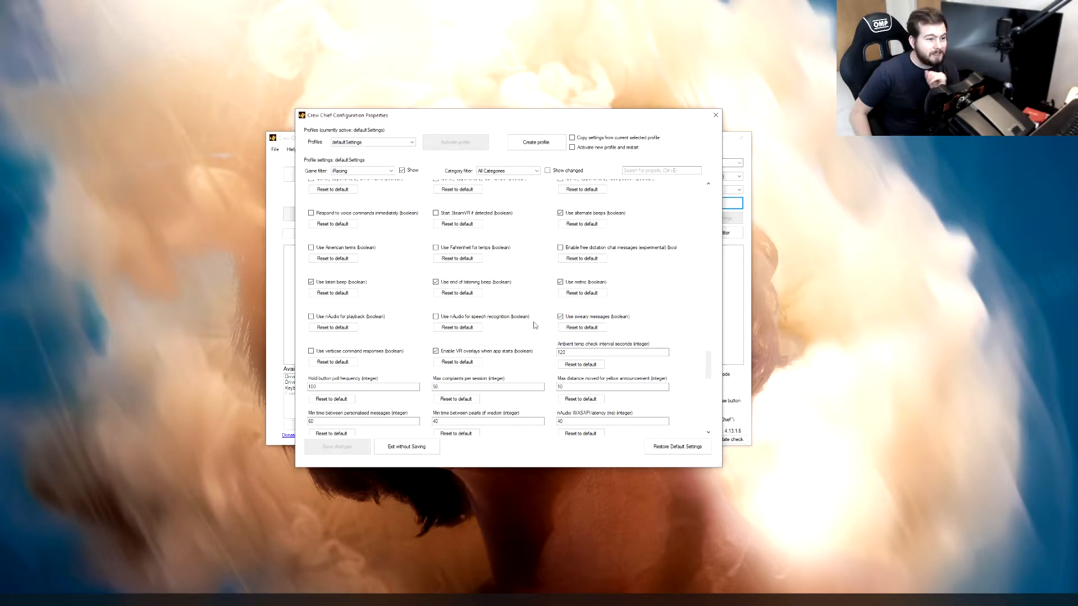
{"action": "left_click", "coordinate": [561, 317]}
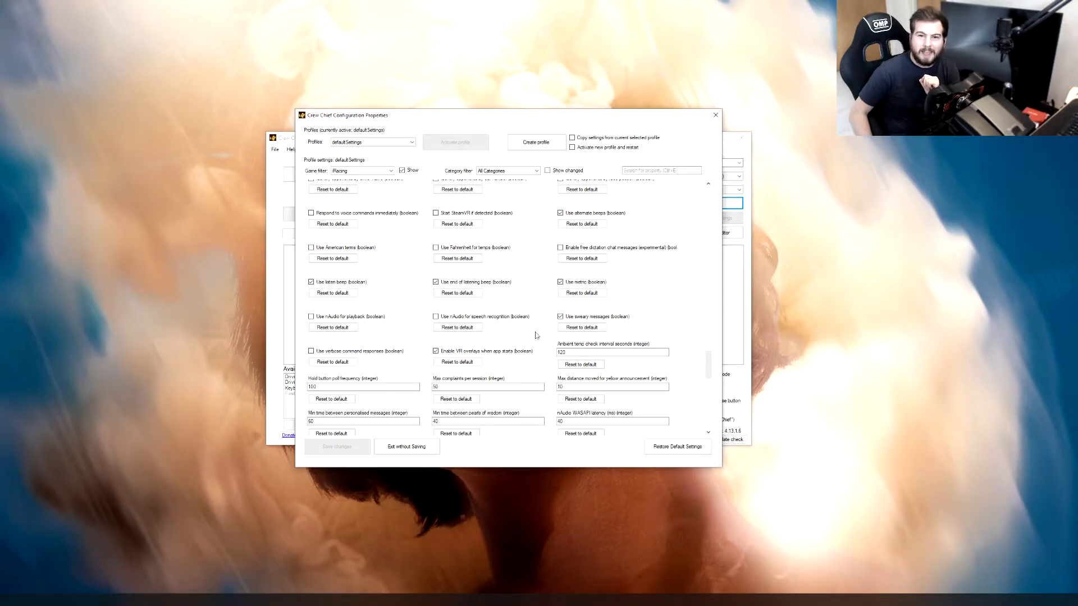
{"action": "mouse_move", "coordinate": [534, 328]}
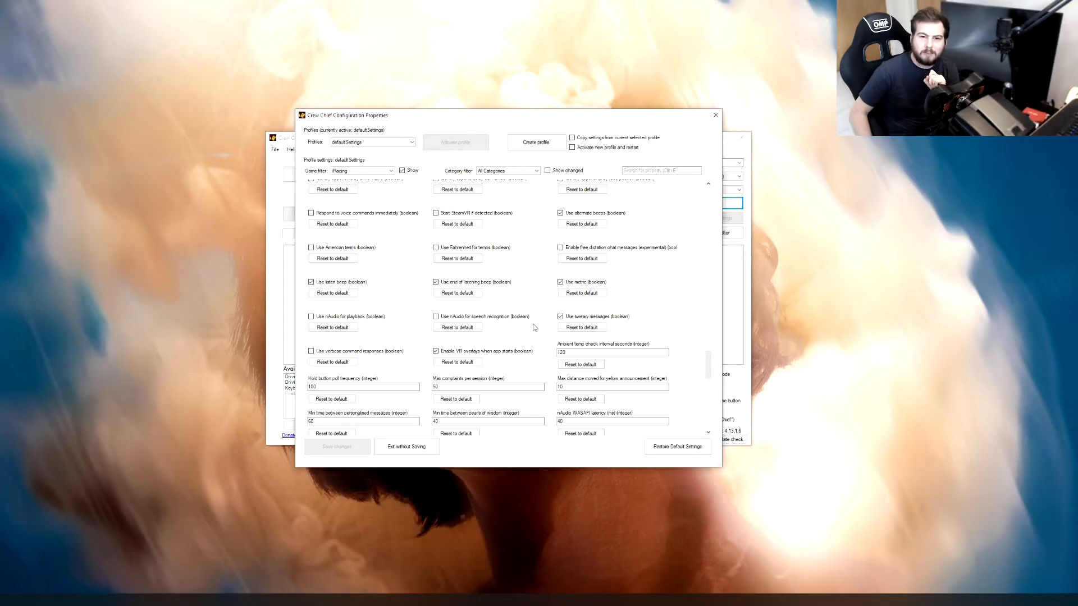
{"action": "mouse_move", "coordinate": [512, 328]}
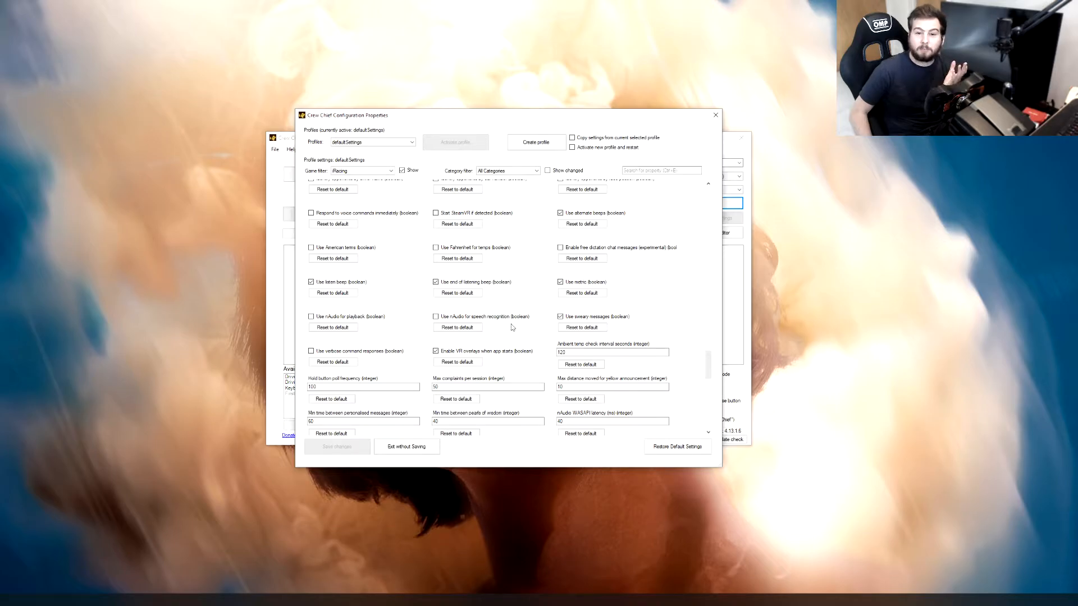
{"action": "mouse_move", "coordinate": [543, 345]}
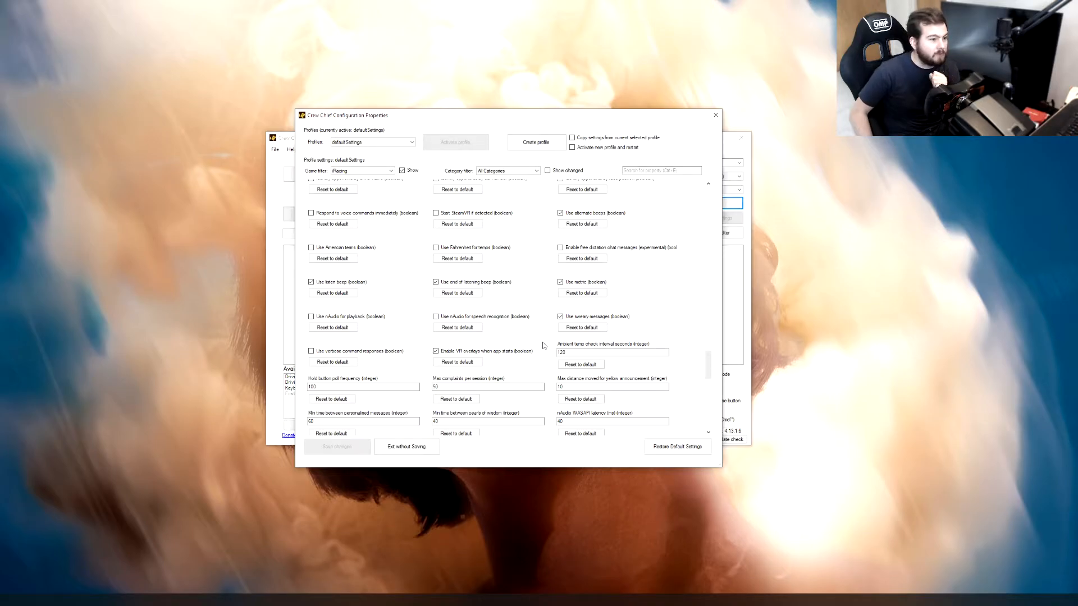
{"action": "scroll", "scroll_direction": "down", "scroll_amount": 3}
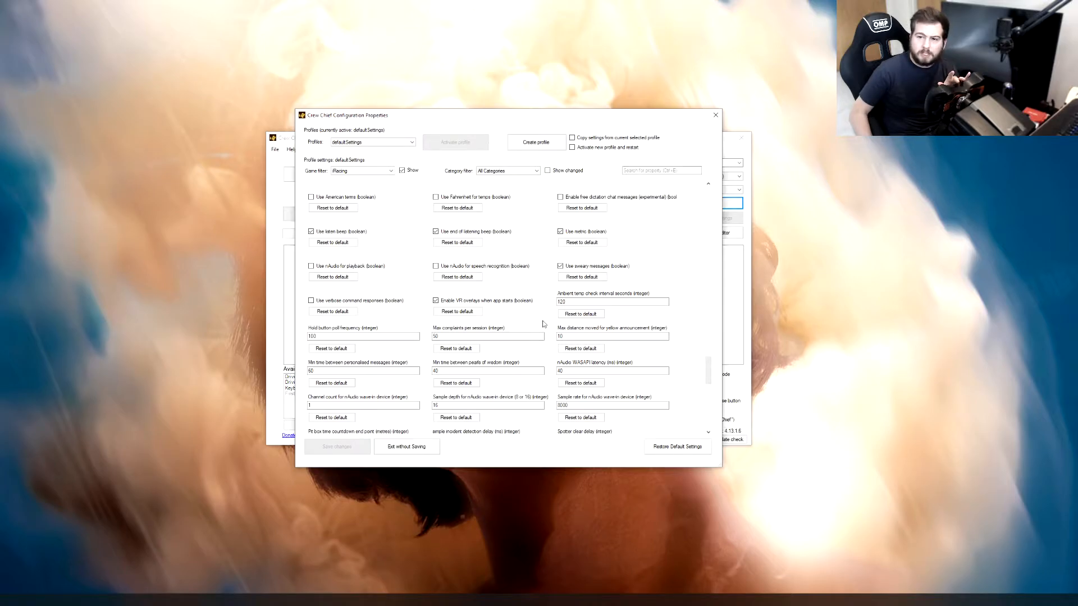
{"action": "mouse_move", "coordinate": [545, 314]}
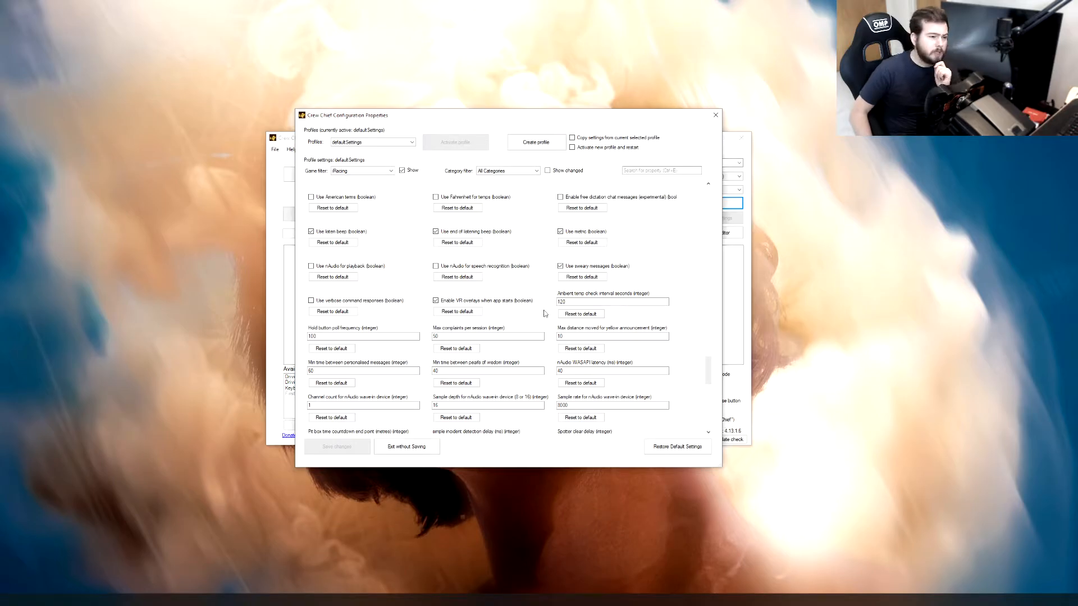
{"action": "scroll", "scroll_direction": "down", "scroll_amount": 3}
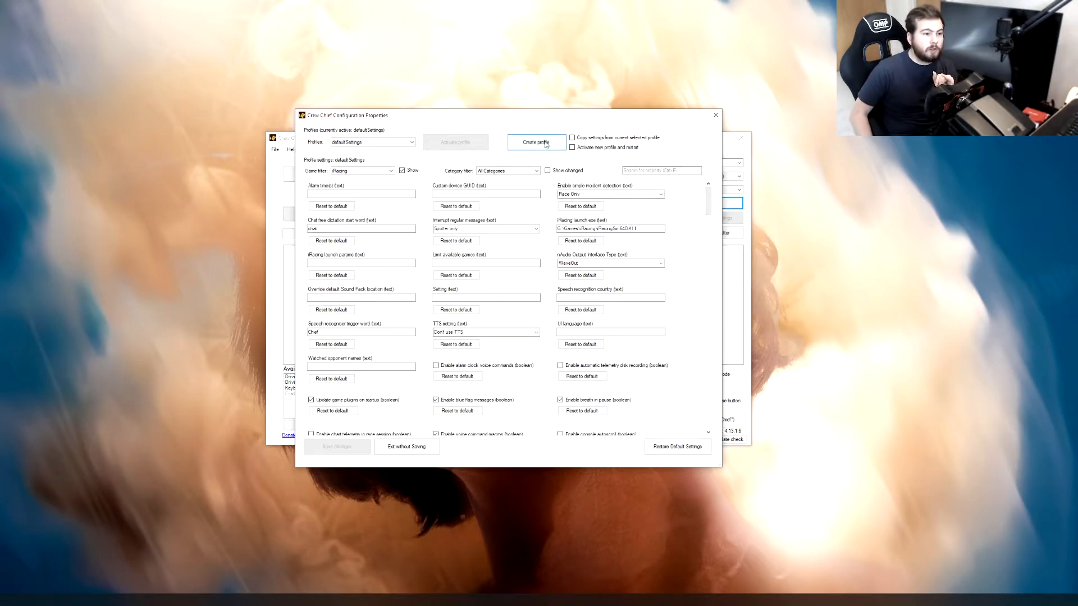
Keep the defaultSettings profile and exit the properties without saving
{"action": "left_click", "coordinate": [408, 142]}
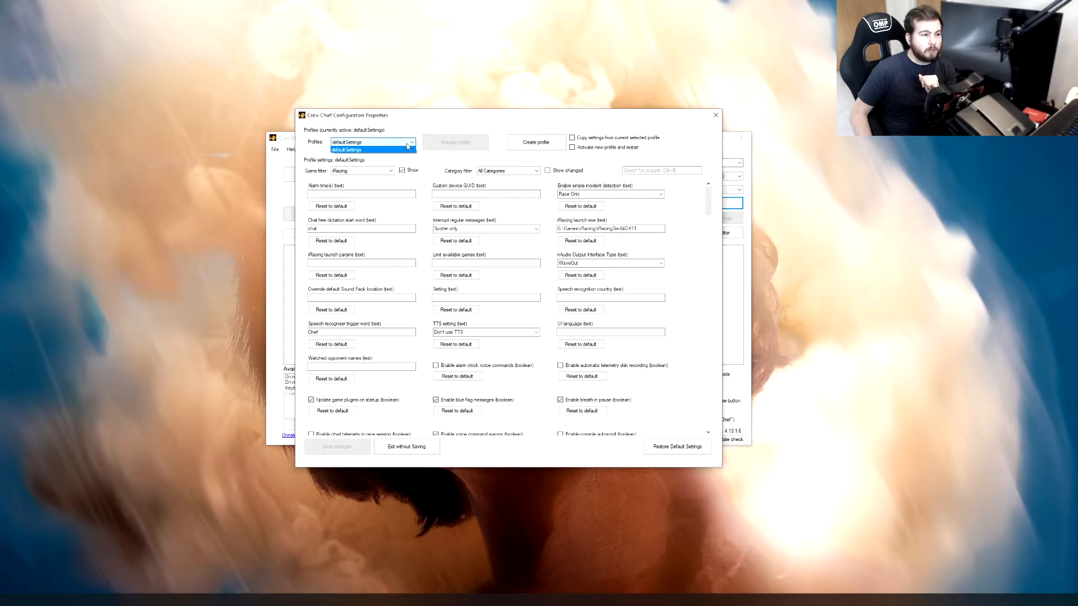
{"action": "left_click", "coordinate": [370, 149]}
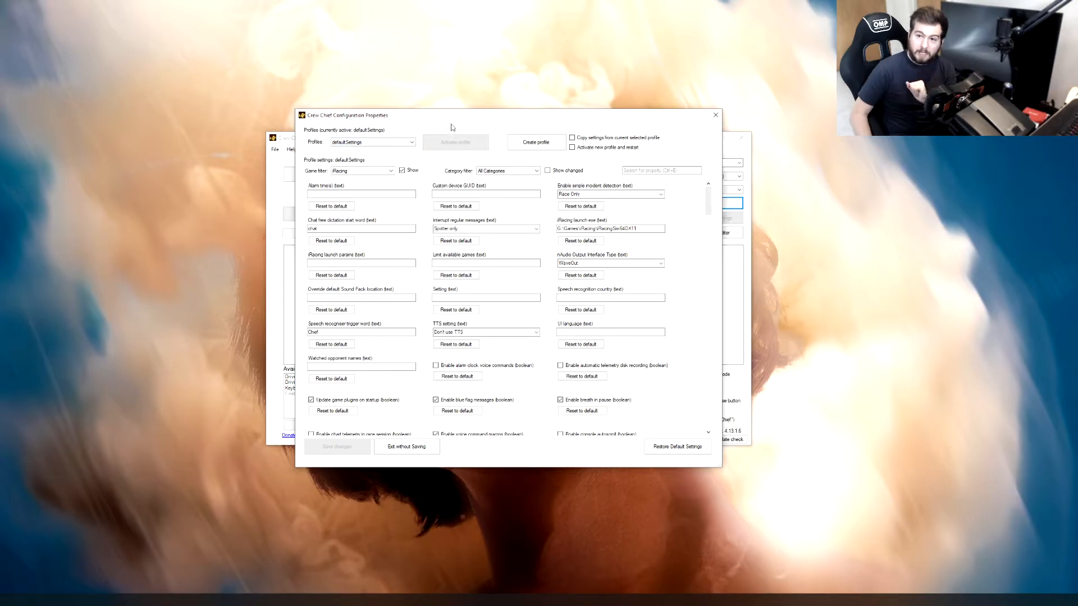
{"action": "left_click", "coordinate": [388, 171]}
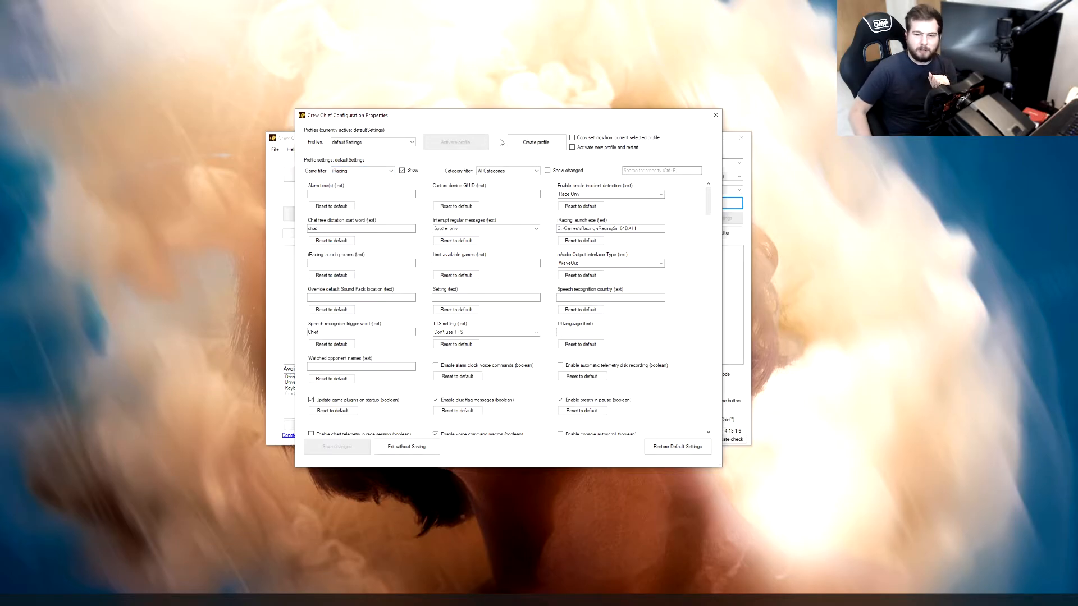
{"action": "mouse_move", "coordinate": [551, 104]}
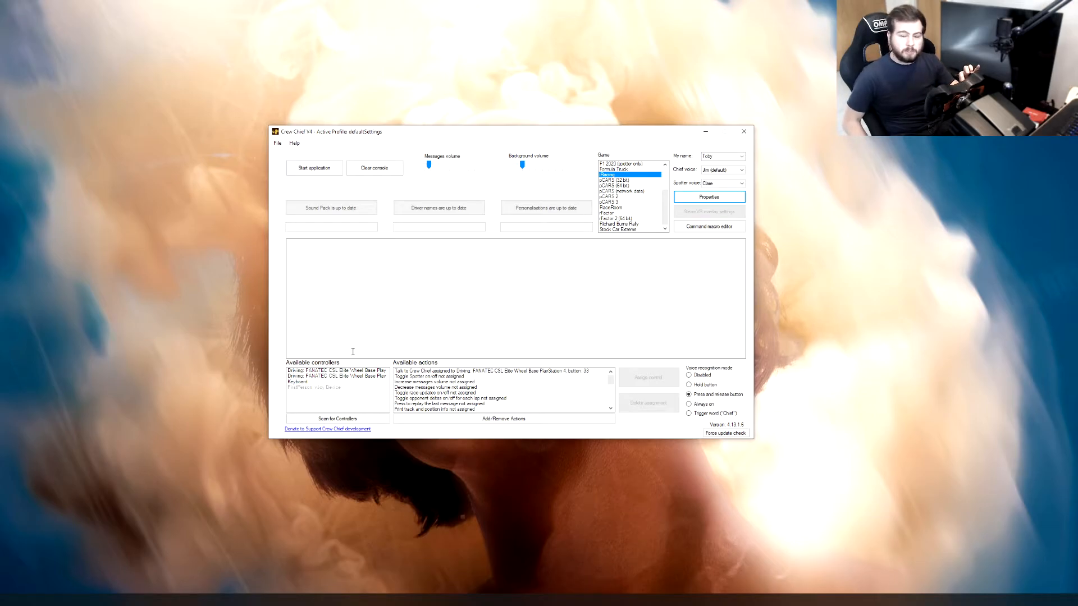
Assign the Talk to Crew Chief action to button 33 on the FANATEC CSL Elite wheel base
{"action": "left_click", "coordinate": [337, 371]}
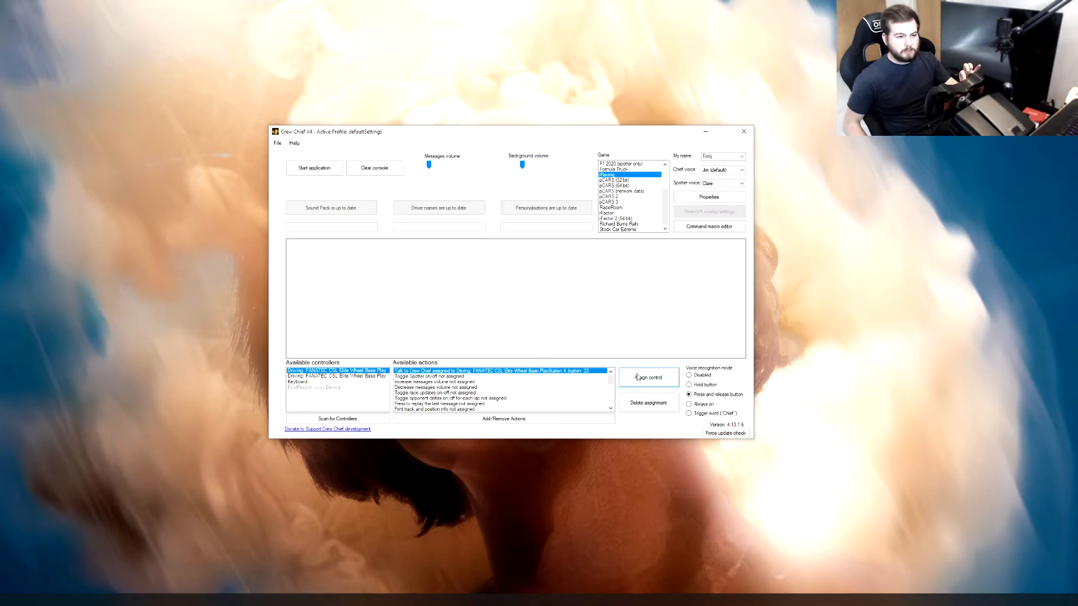
{"action": "mouse_move", "coordinate": [711, 305]}
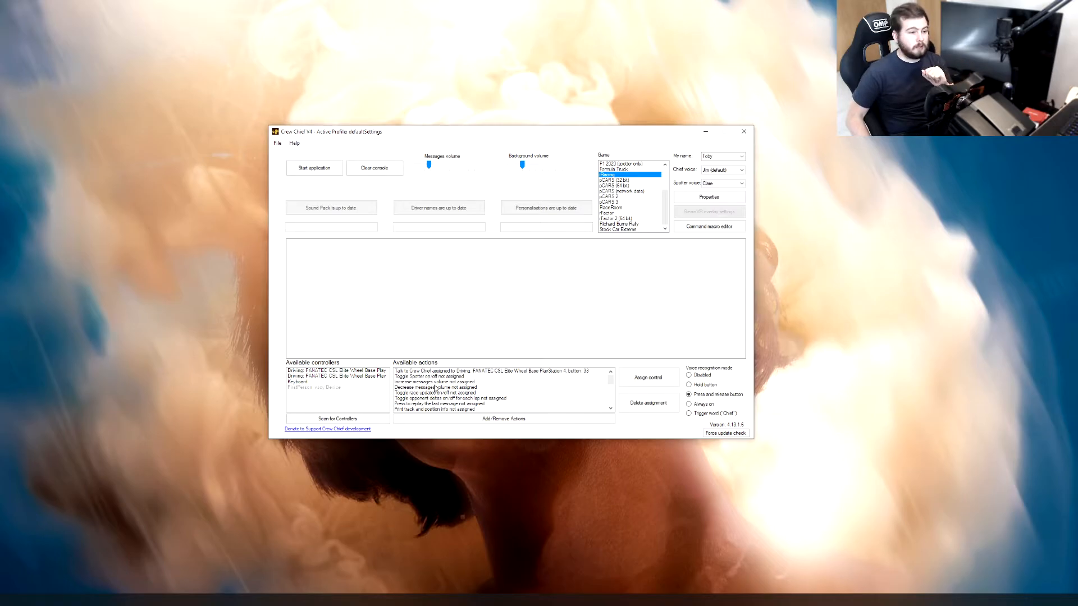
{"action": "scroll", "scroll_direction": "down", "scroll_amount": 3}
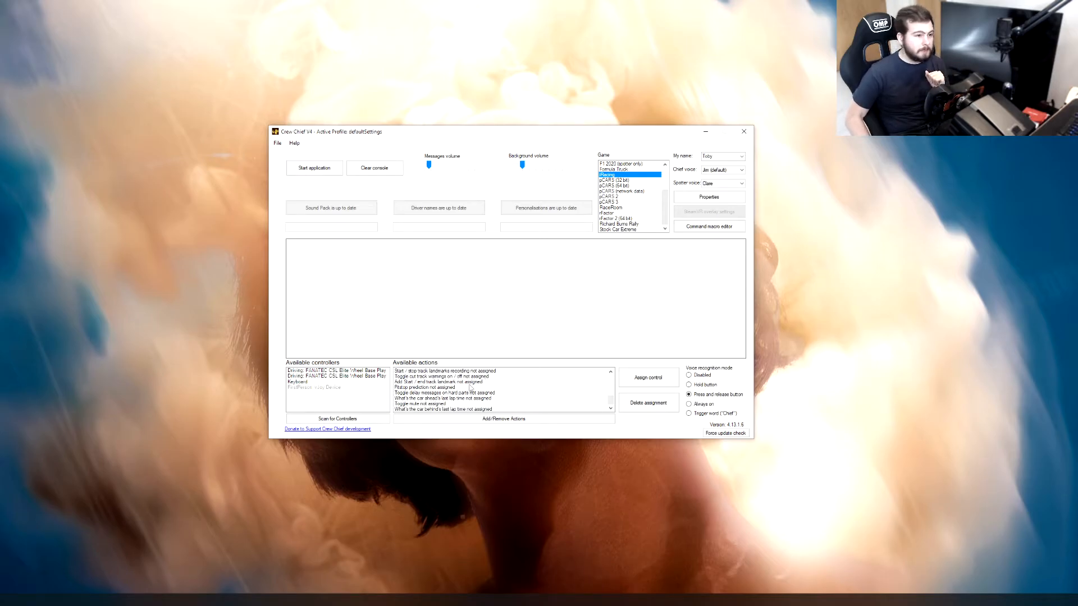
{"action": "mouse_move", "coordinate": [413, 241]}
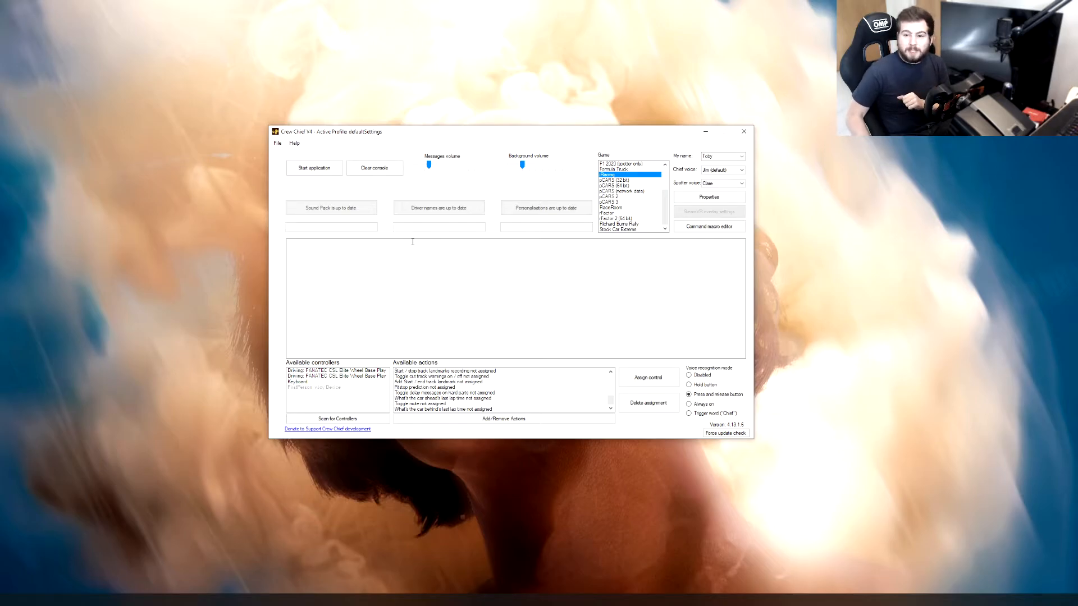